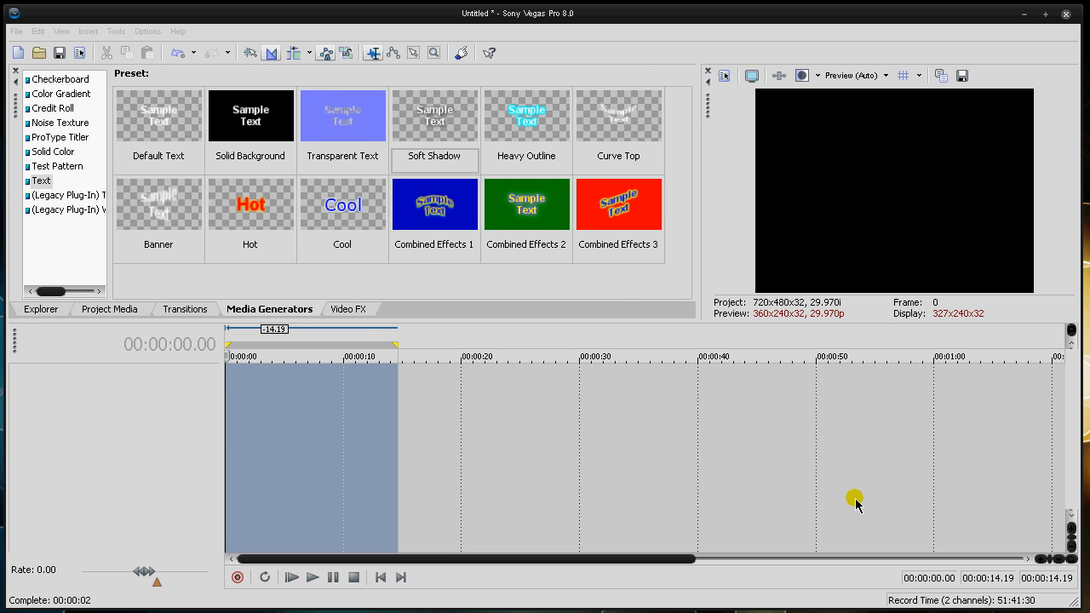
{"action": "mouse_move", "coordinate": [300, 323]}
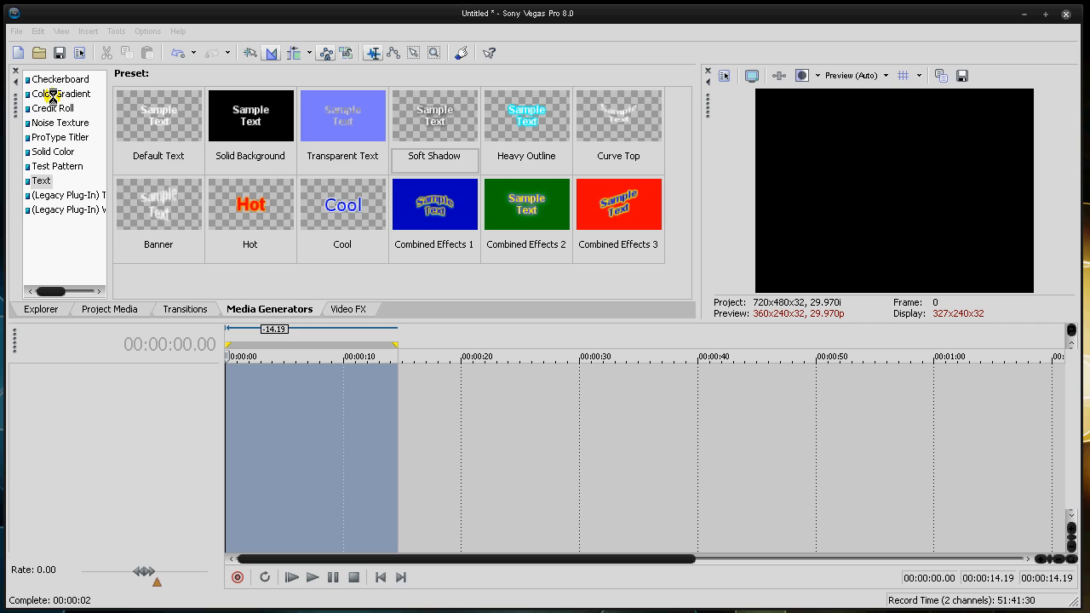
Select Color Gradient in Media Generators and scroll its presets down to Fancy Wooden Board
{"action": "left_click", "coordinate": [59, 94]}
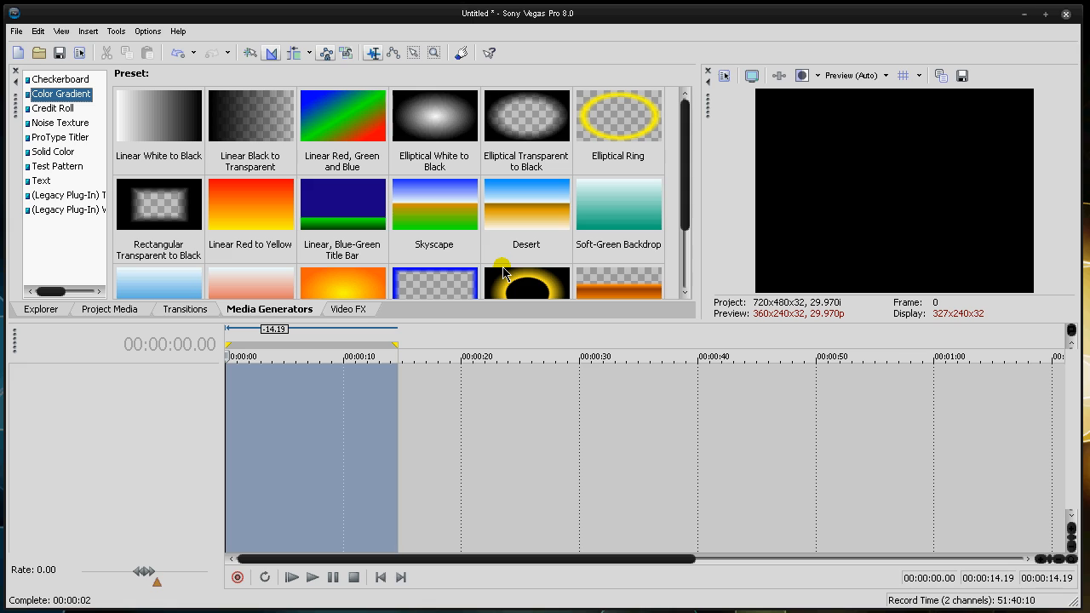
{"action": "mouse_move", "coordinate": [278, 345]}
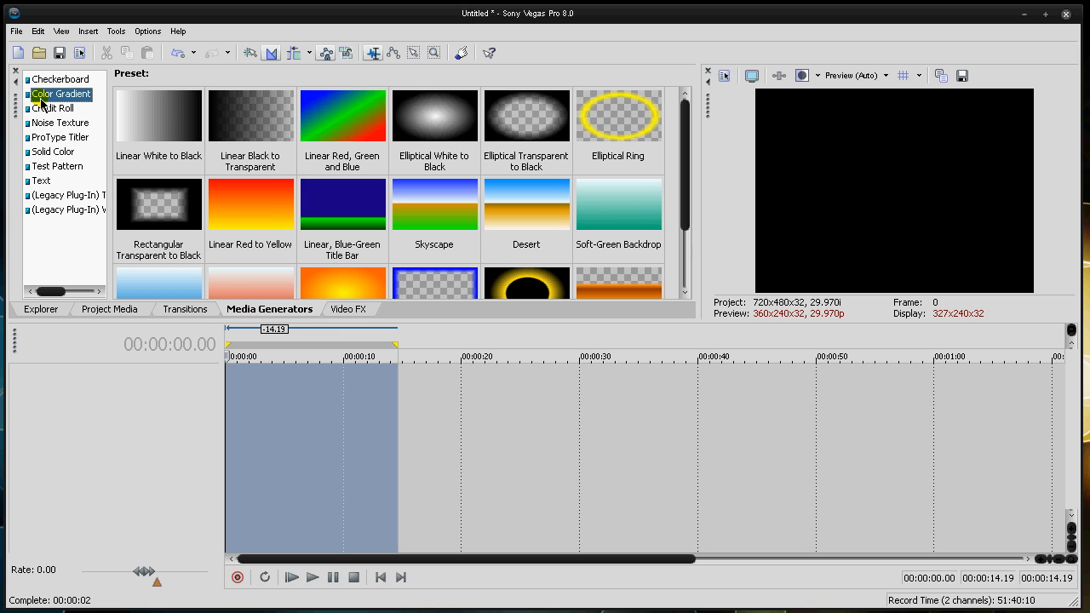
{"action": "left_click", "coordinate": [342, 203]}
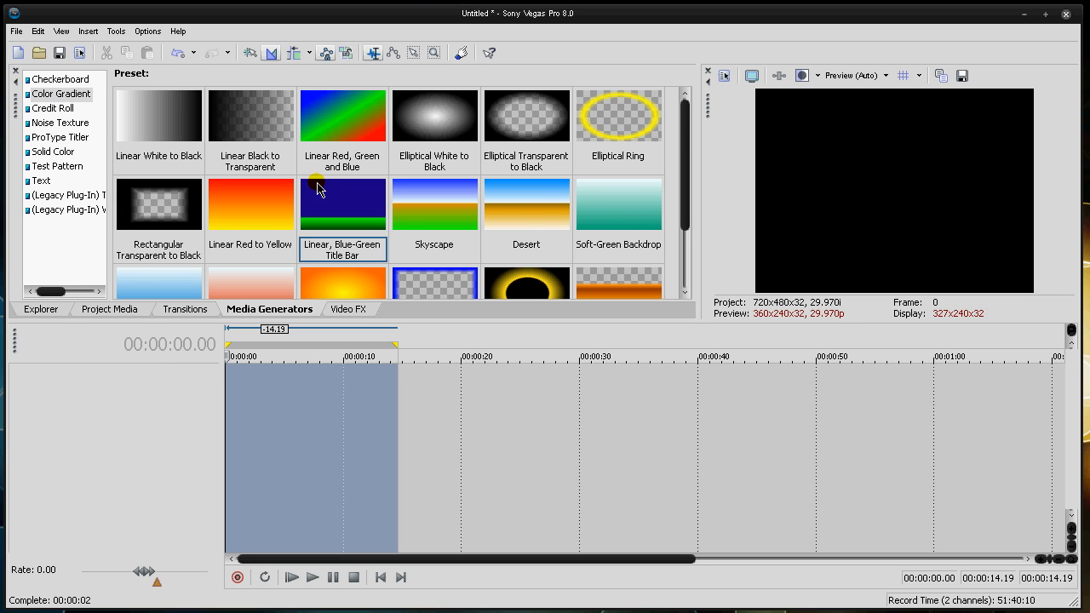
{"action": "scroll", "scroll_direction": "down", "scroll_amount": 3}
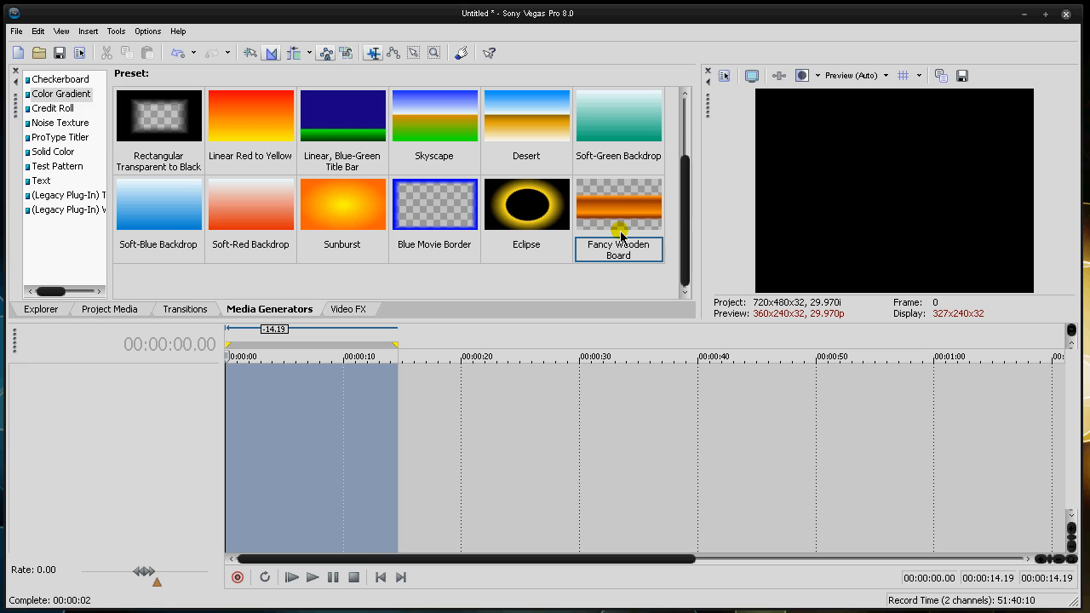
{"action": "mouse_move", "coordinate": [625, 217]}
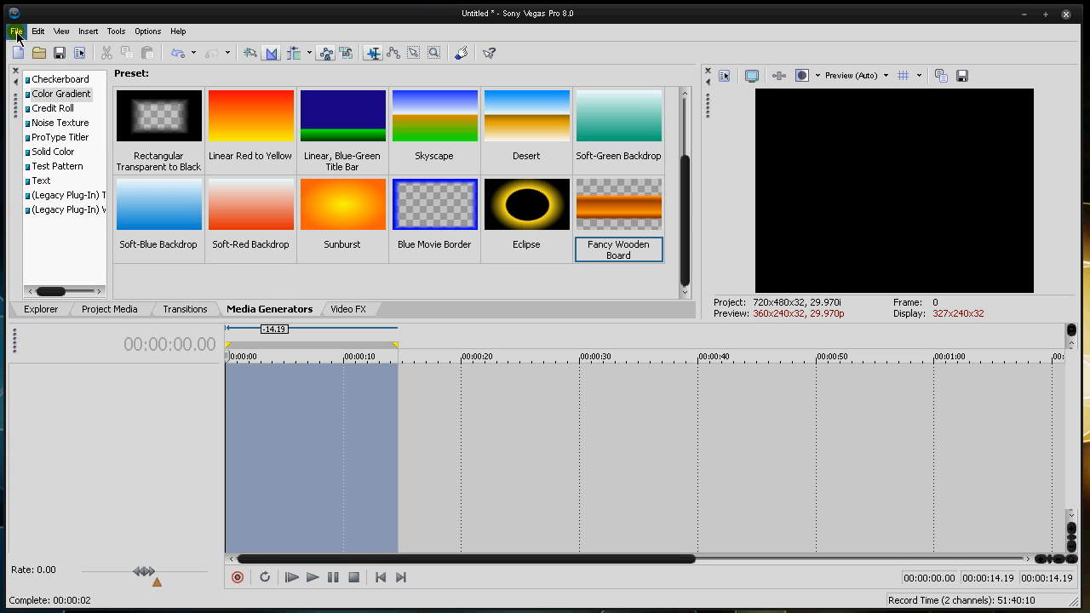
Import the webcam clip Video 11.wmv from the QuickCam folder
{"action": "left_click", "coordinate": [14, 31]}
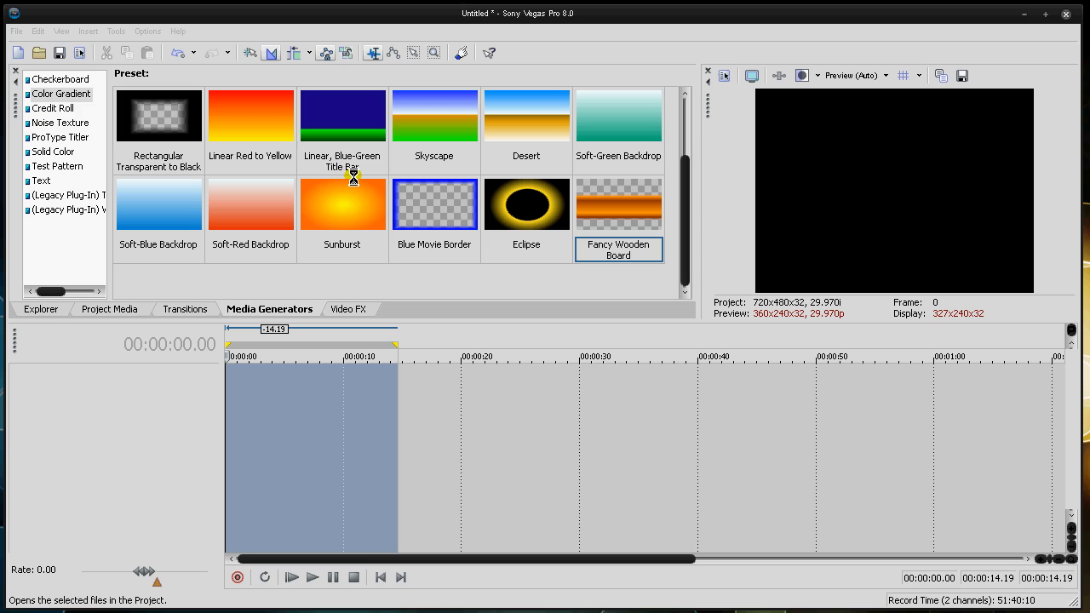
{"action": "mouse_move", "coordinate": [356, 184]}
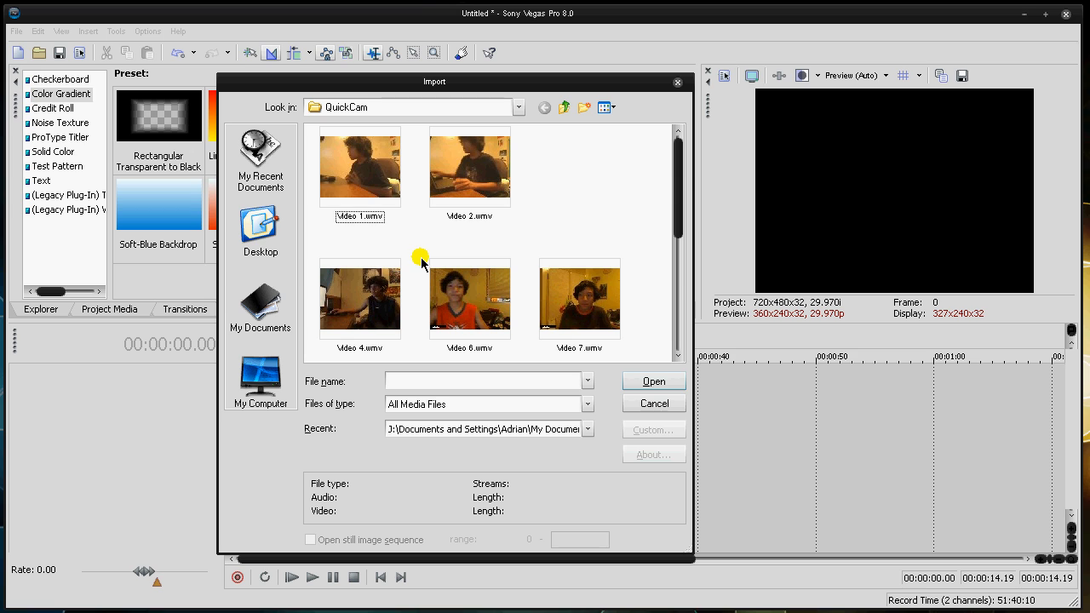
{"action": "scroll", "scroll_direction": "down", "scroll_amount": 3}
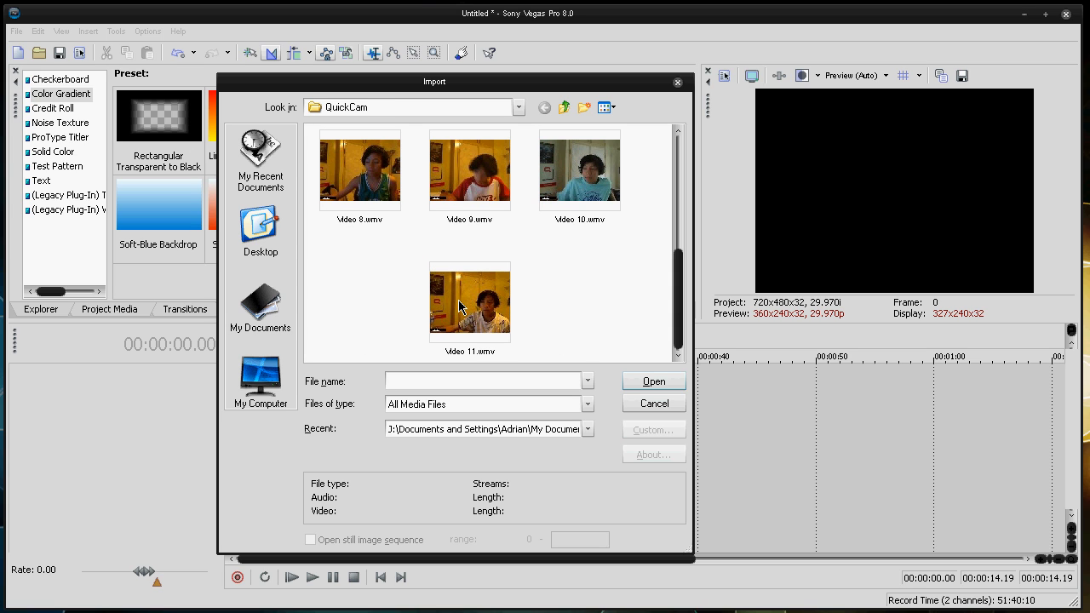
{"action": "left_click", "coordinate": [653, 380]}
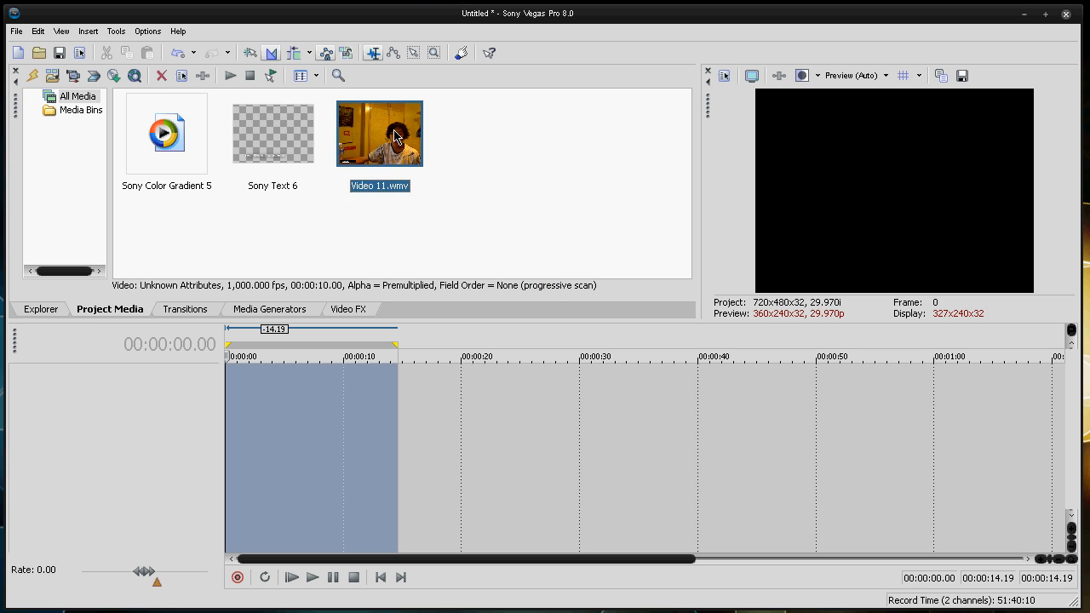
Place Video 11.wmv at the timeline start and insert two empty video tracks above it
{"action": "left_click_drag", "start_coordinate": [379, 133], "coordinate": [290, 387]}
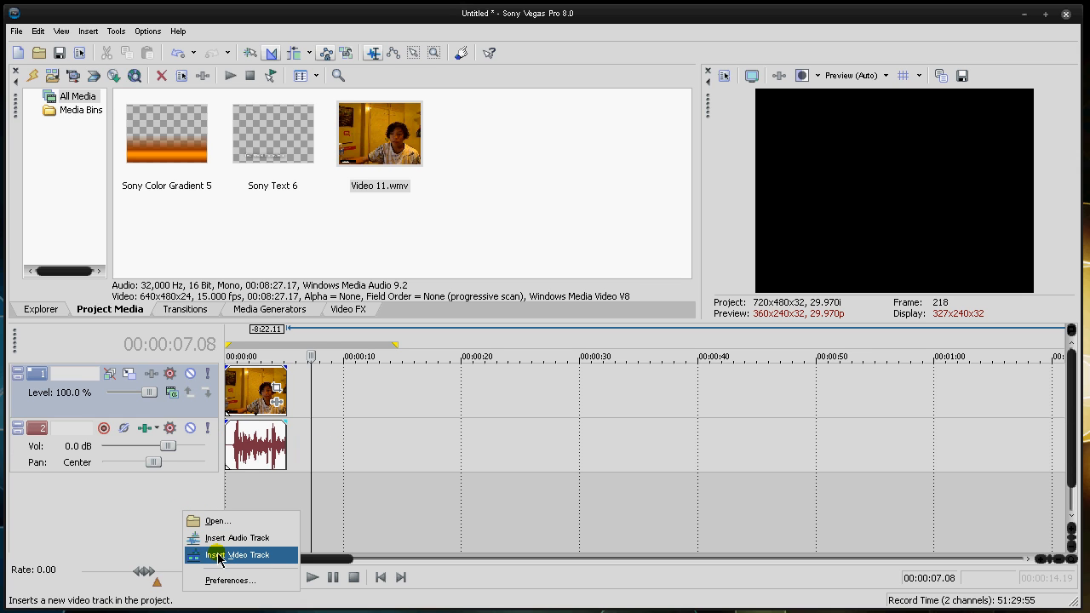
{"action": "left_click", "coordinate": [229, 554]}
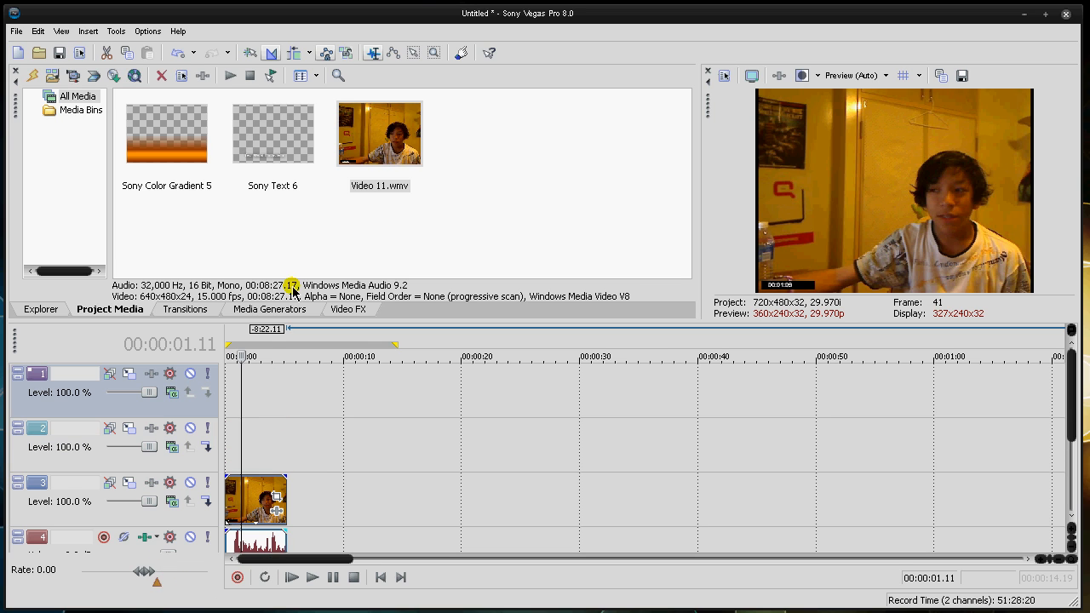
{"action": "left_click", "coordinate": [269, 309]}
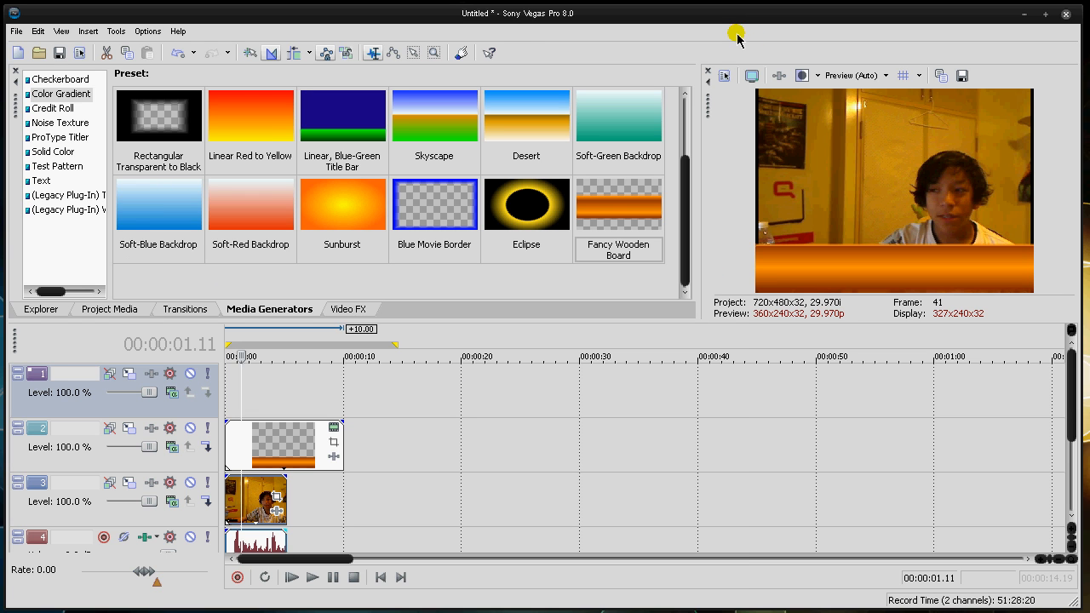
{"action": "mouse_move", "coordinate": [420, 236]}
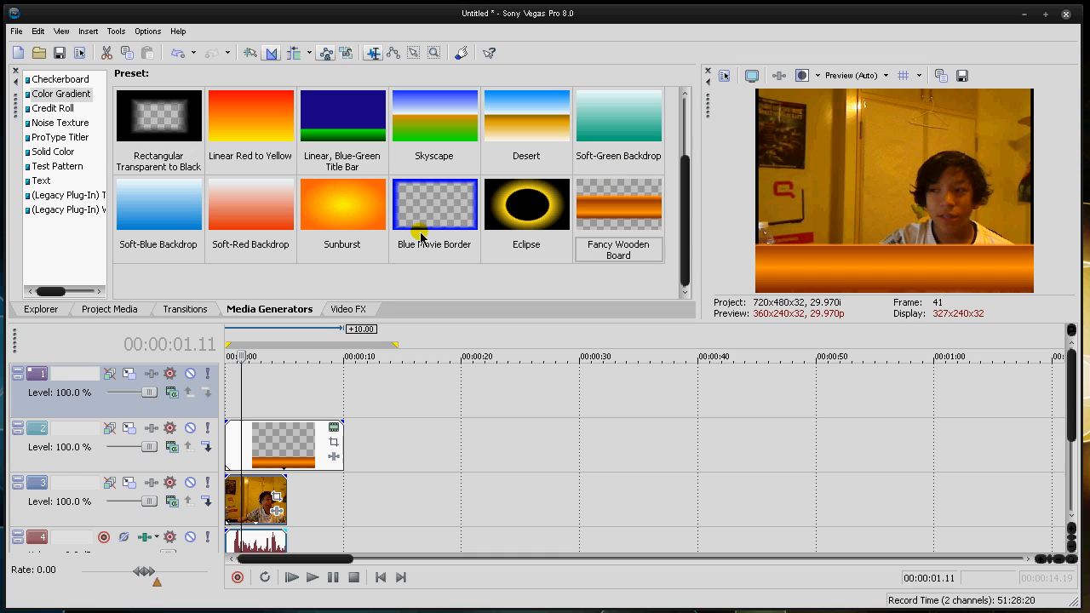
Drag the Default Text preset onto the top video track to create a Sample Text title
{"action": "left_click", "coordinate": [67, 195]}
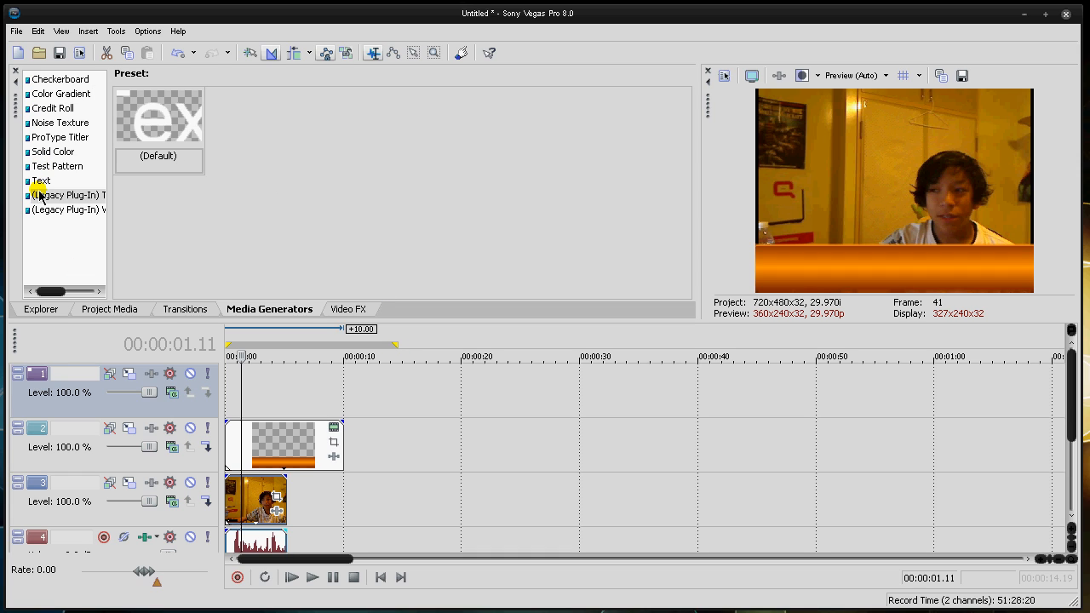
{"action": "left_click", "coordinate": [40, 181]}
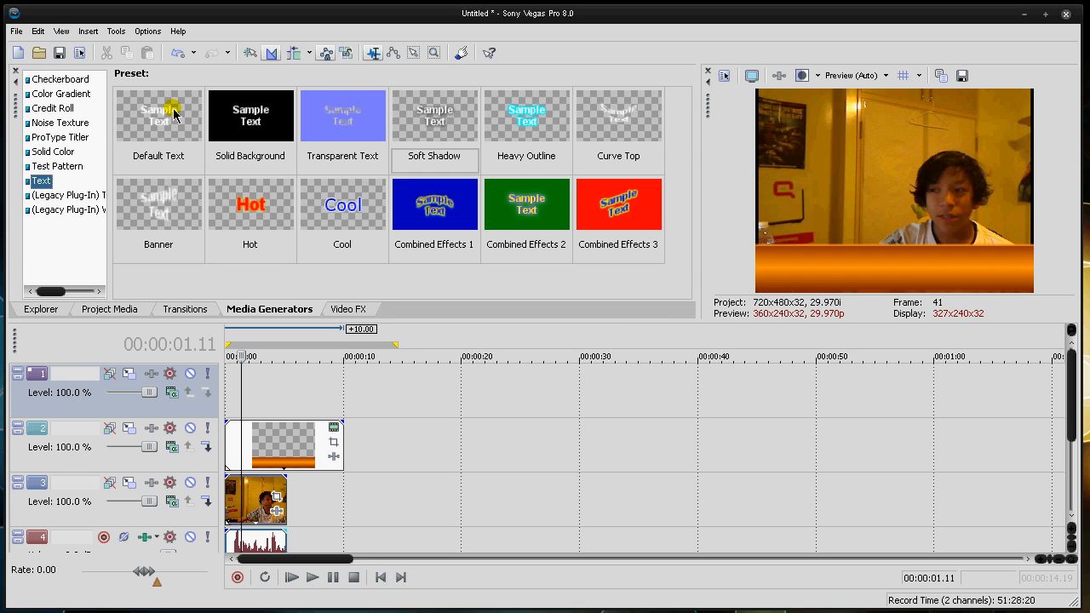
{"action": "left_click_drag", "start_coordinate": [158, 116], "coordinate": [237, 388]}
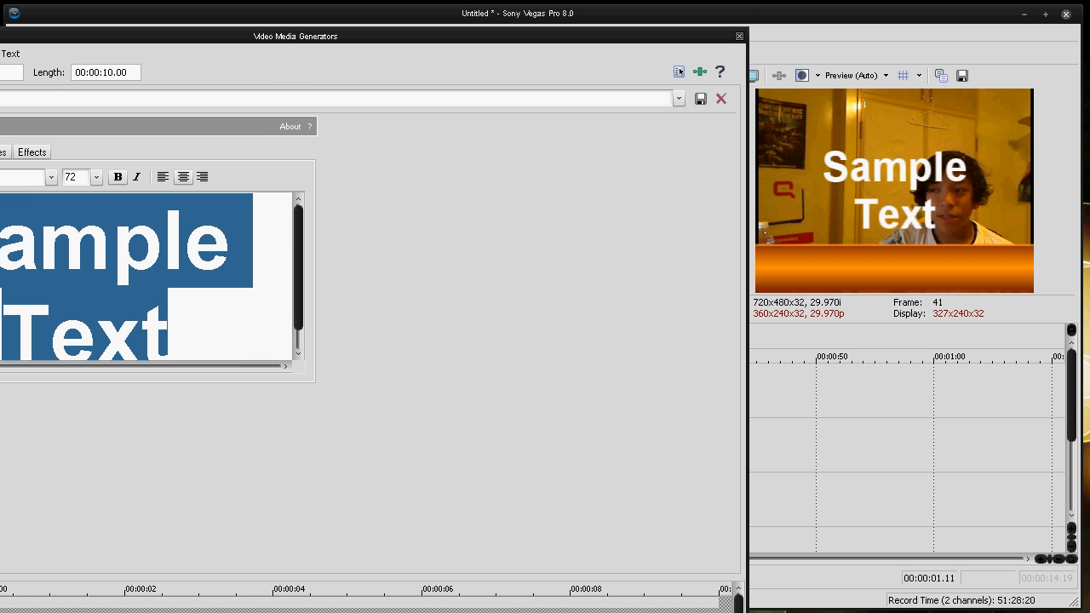
Type the TECH-WORLD PRODUCTIONS line and set the title font size to 20
{"action": "type", "text": "TECH"}
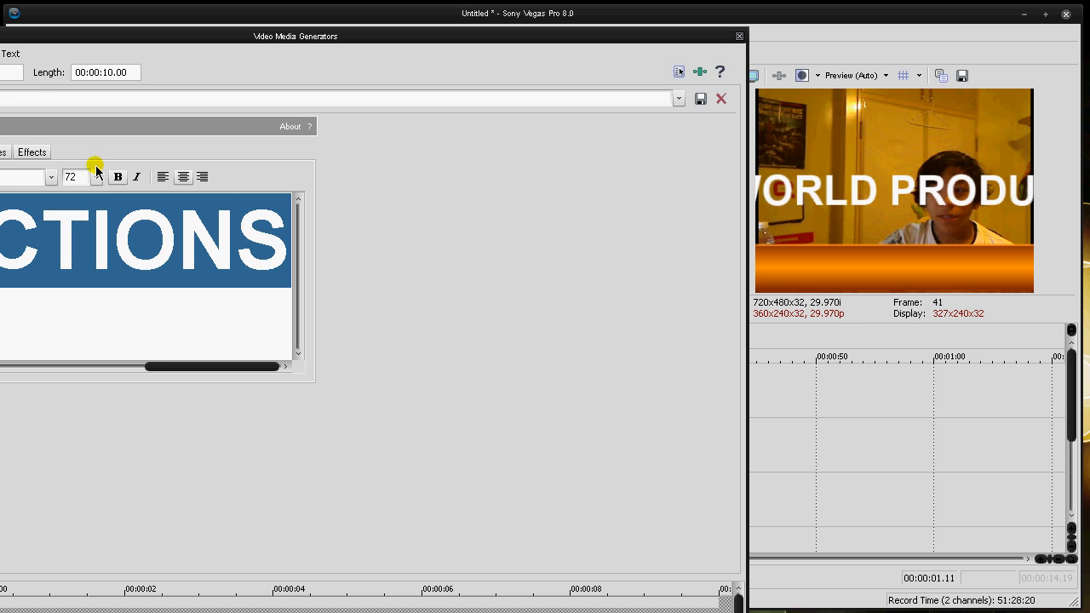
{"action": "left_click", "coordinate": [95, 176]}
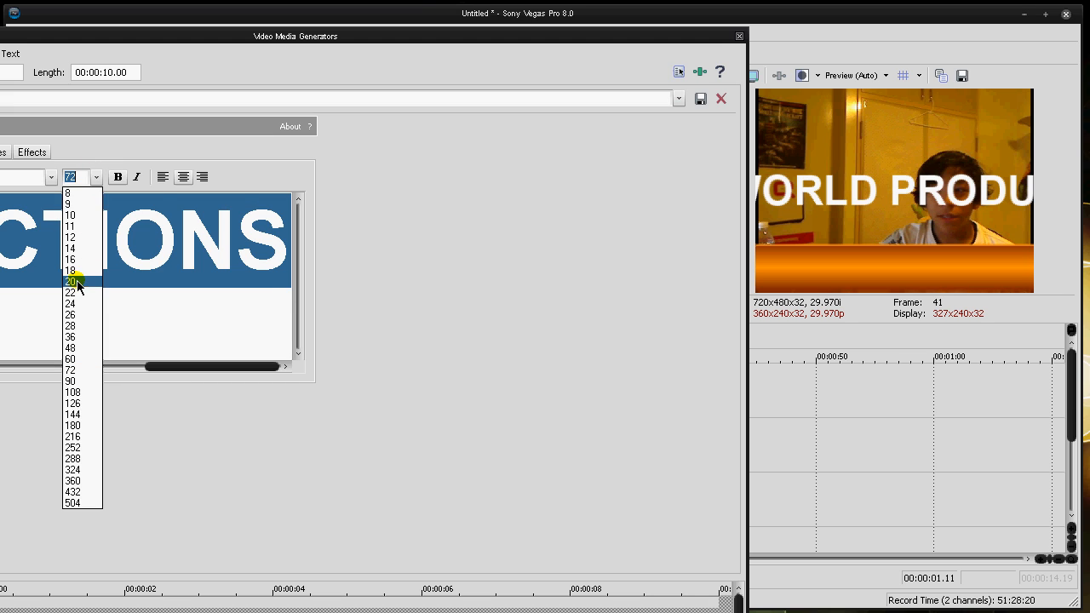
{"action": "left_click", "coordinate": [71, 282]}
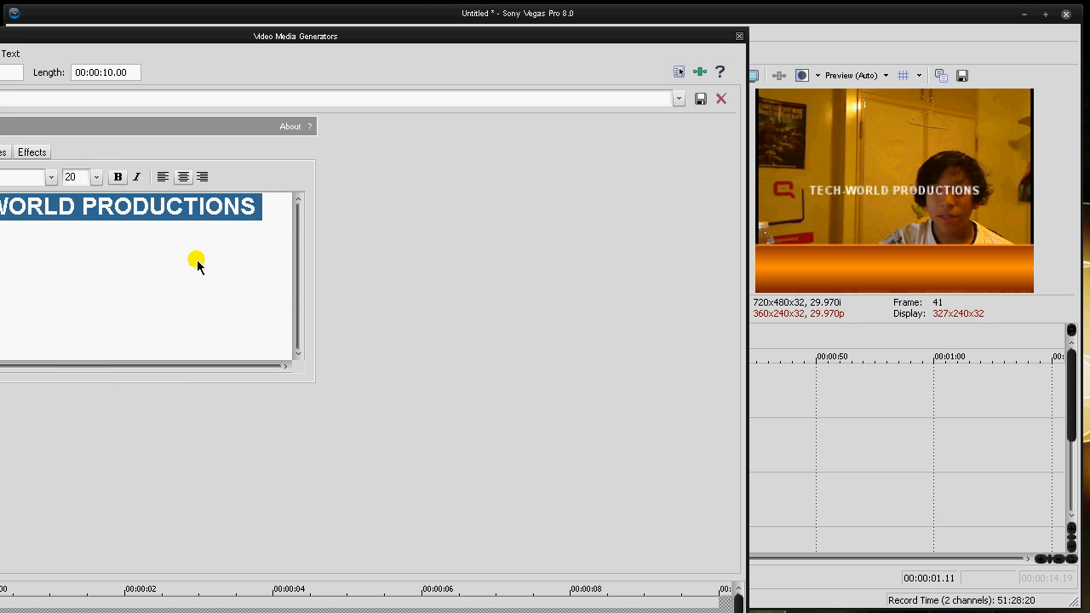
{"action": "left_click", "coordinate": [277, 212]}
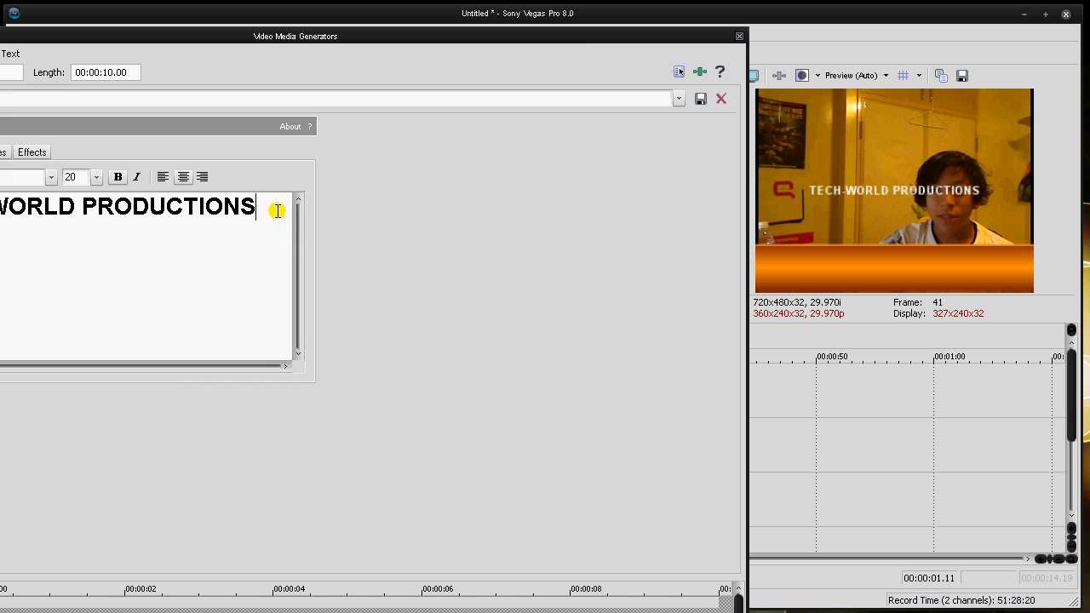
{"action": "type", "text": "www"}
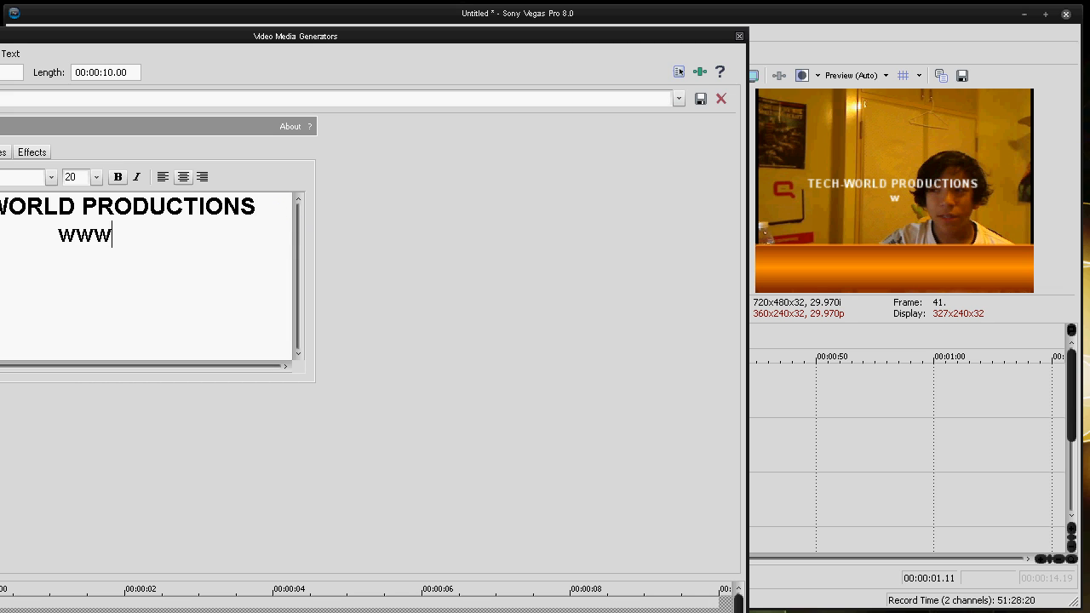
{"action": "type", "text": ".adrianstech"}
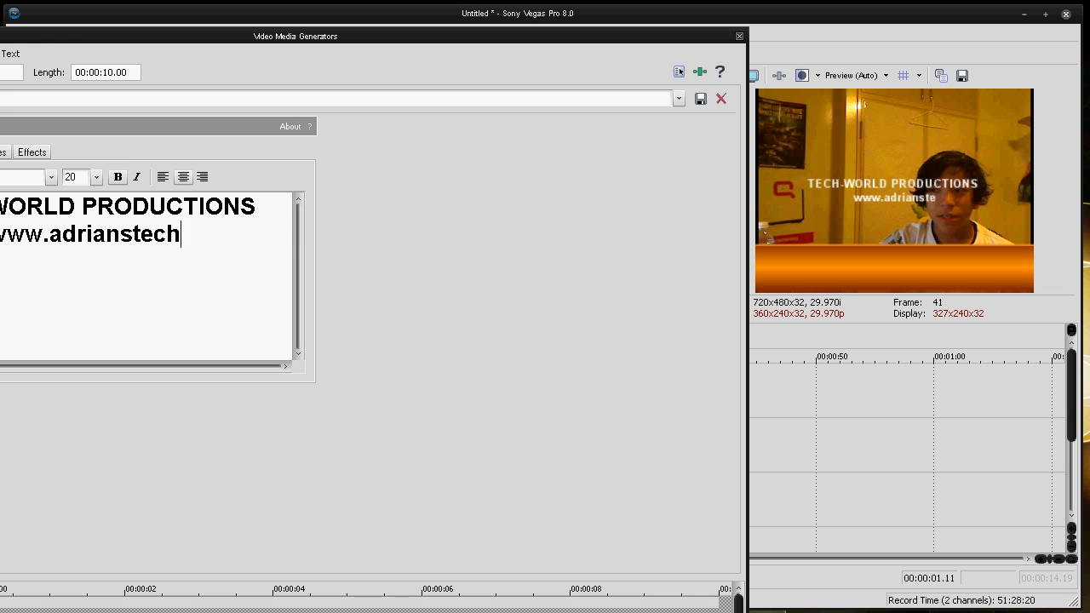
{"action": "type", "text": ".com"}
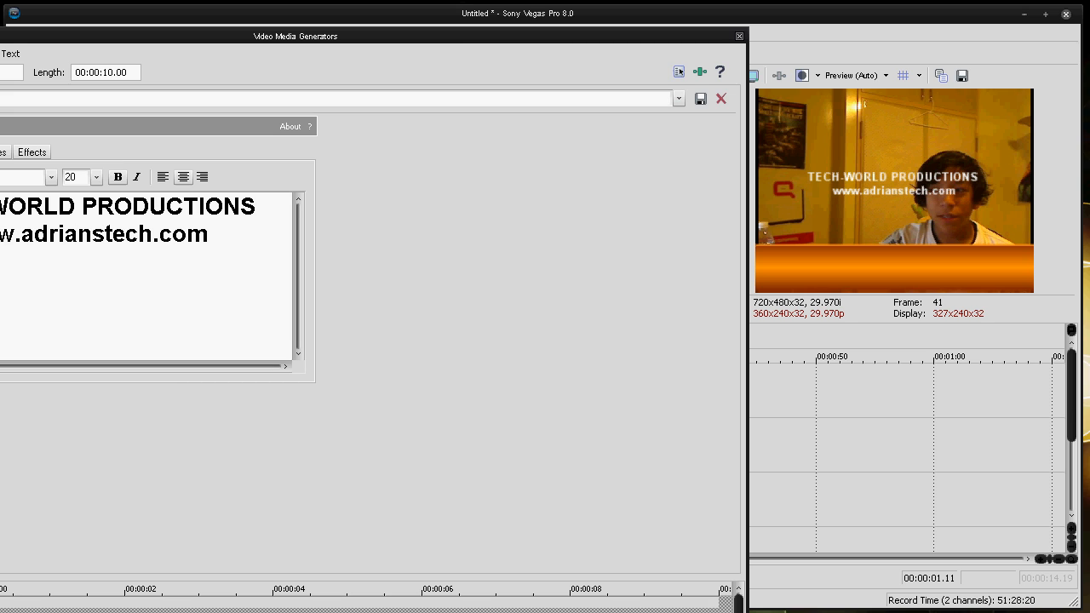
{"action": "type", "text": "TOPIC"}
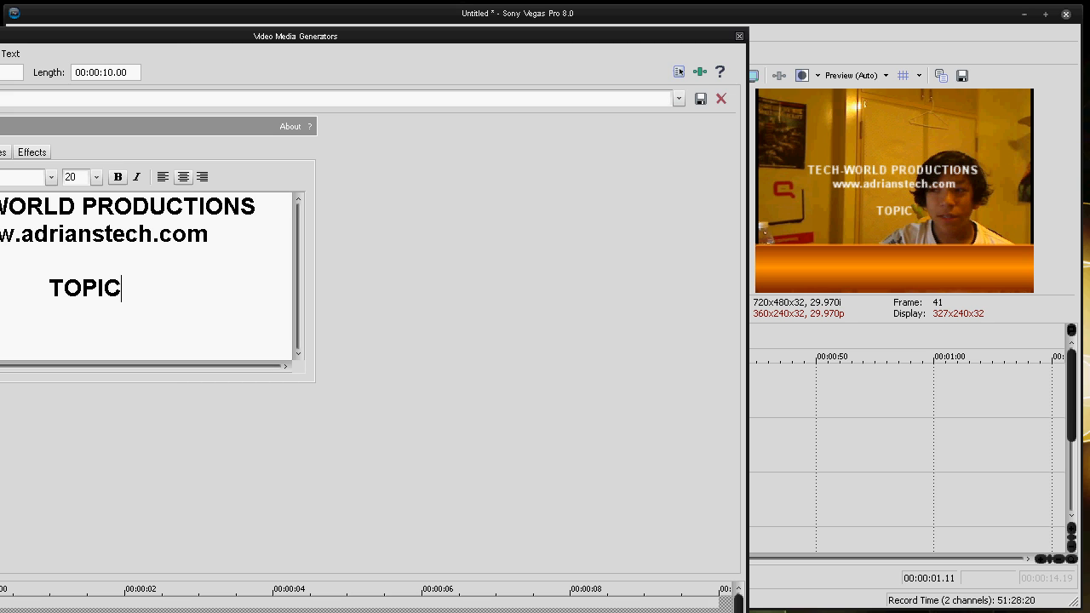
{"action": "type", "text": ":"}
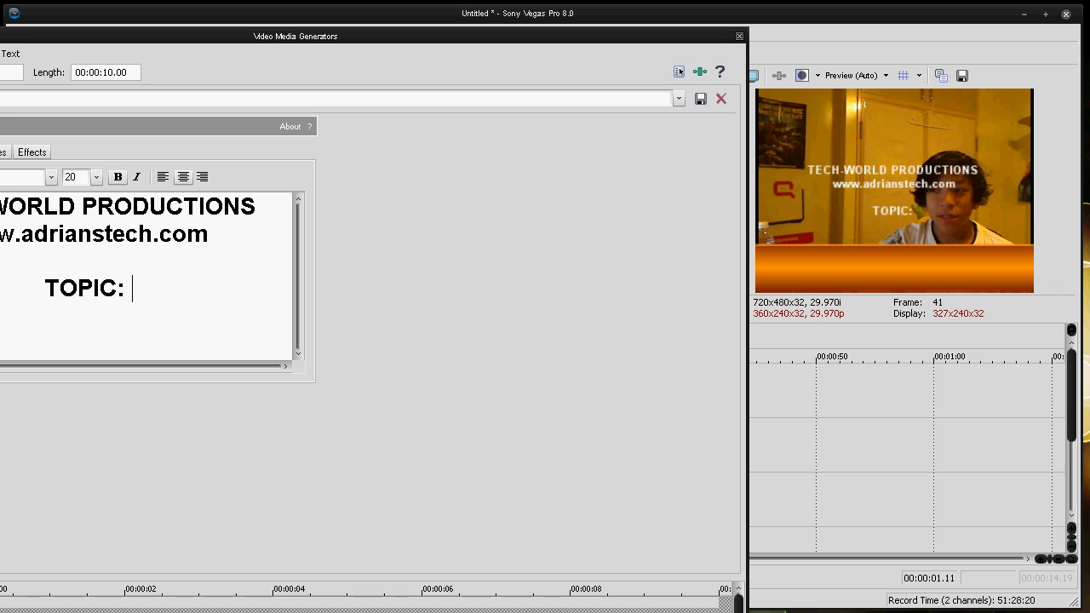
{"action": "type", "text": "I"}
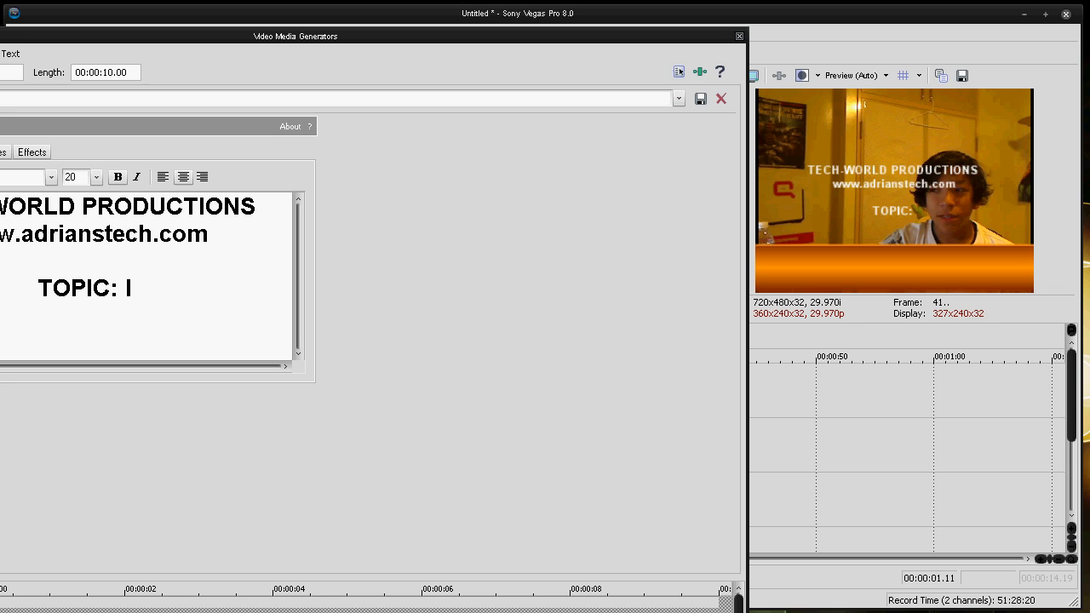
{"action": "type", "text": "2I Stream"}
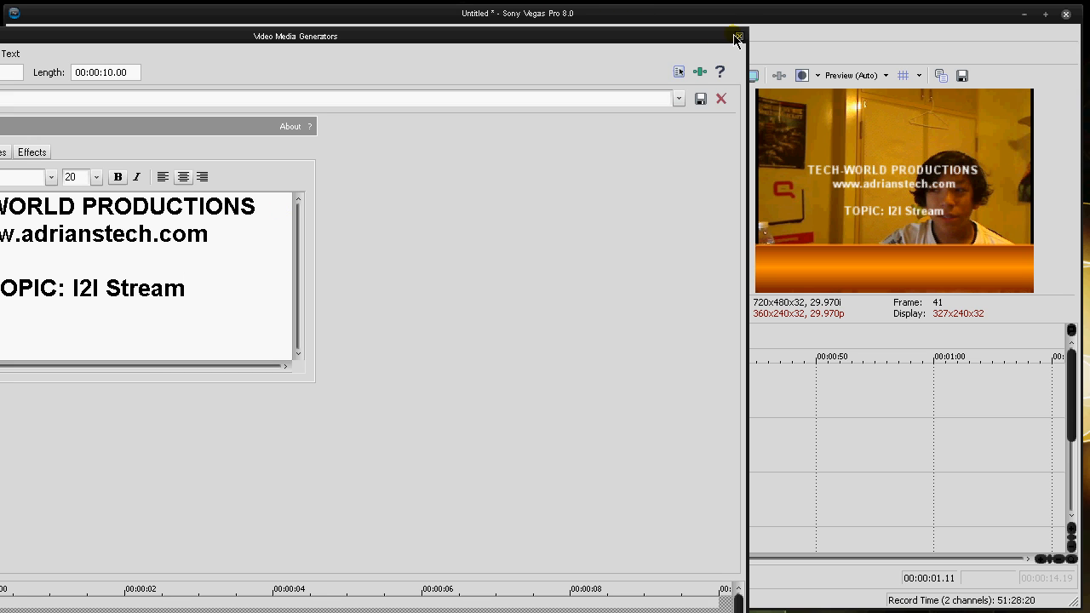
Close the text settings and reposition the title in the Placement tab
{"action": "left_click", "coordinate": [735, 38]}
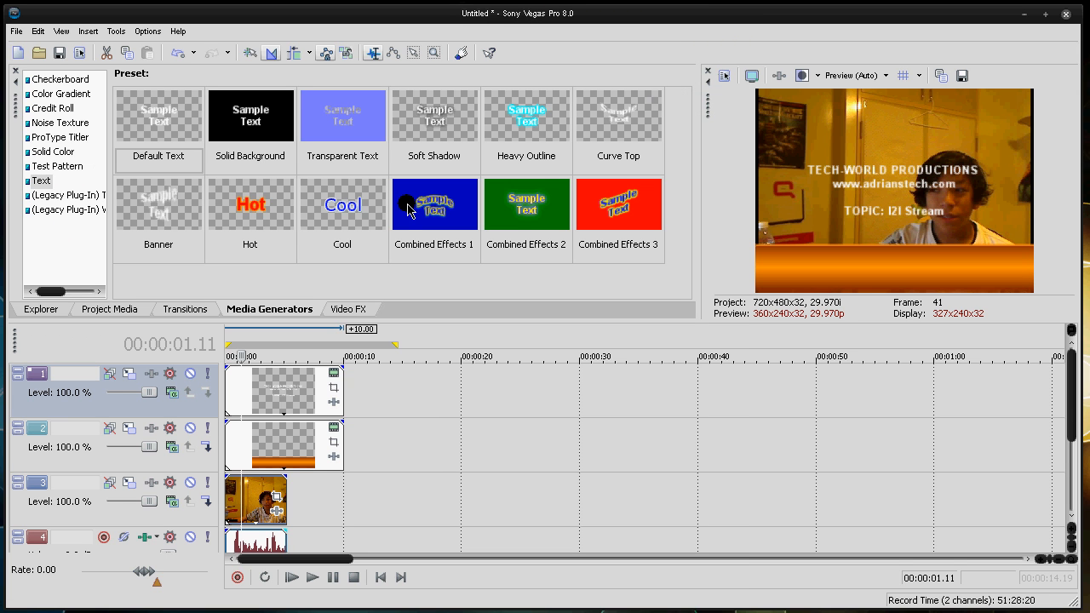
{"action": "mouse_move", "coordinate": [333, 404]}
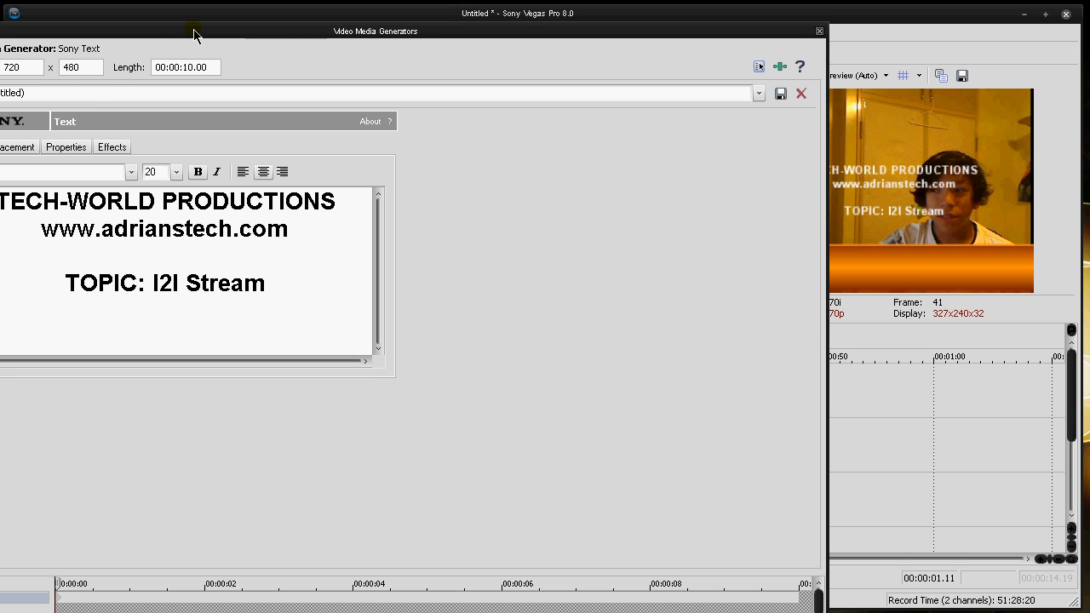
{"action": "left_click", "coordinate": [17, 147]}
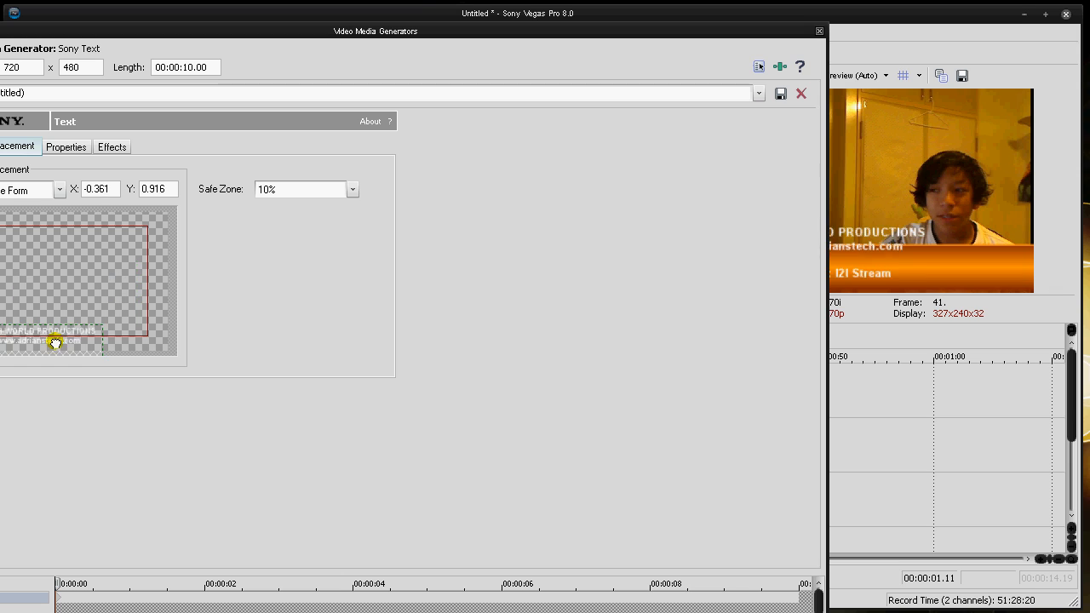
{"action": "left_click_drag", "start_coordinate": [54, 342], "coordinate": [72, 311]}
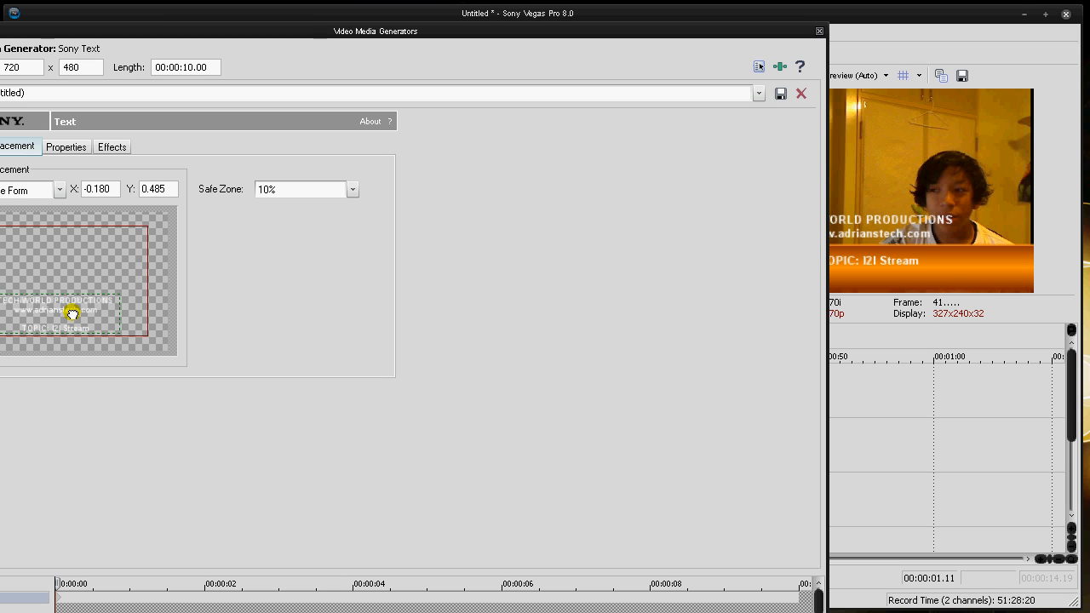
{"action": "left_click_drag", "start_coordinate": [72, 311], "coordinate": [78, 314]}
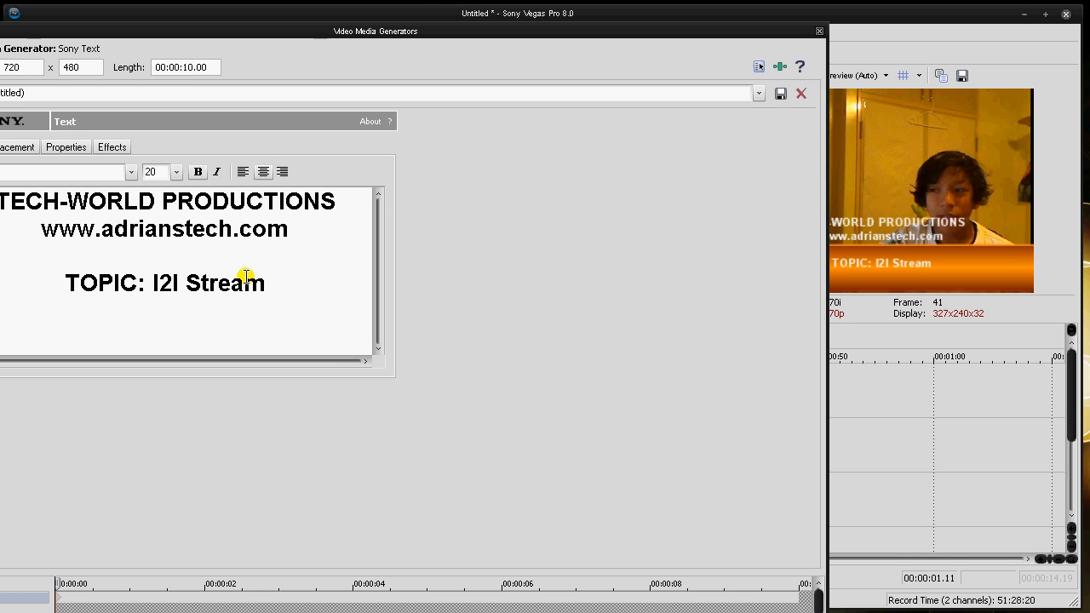
Select all title text, set it to size 18, and drag it onto the orange banner
{"action": "key", "text": "ctrl+a"}
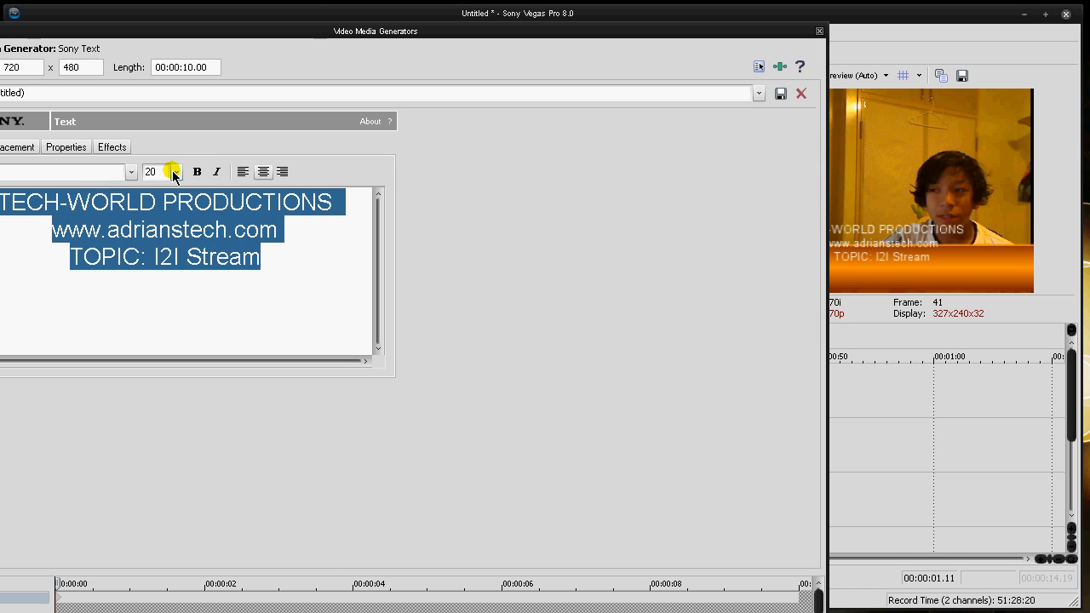
{"action": "left_click", "coordinate": [176, 172]}
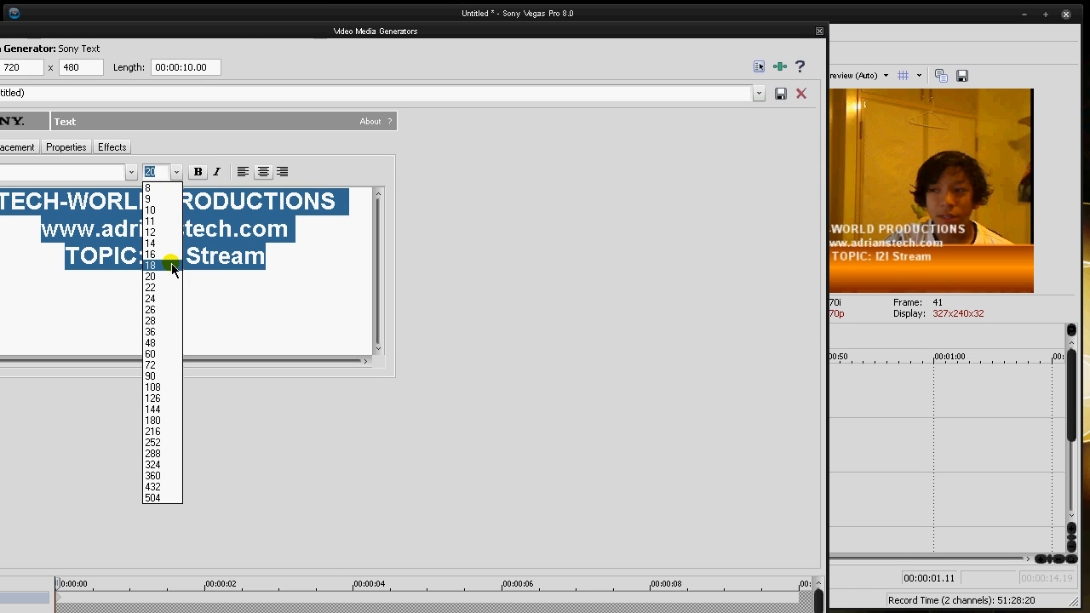
{"action": "left_click", "coordinate": [151, 265]}
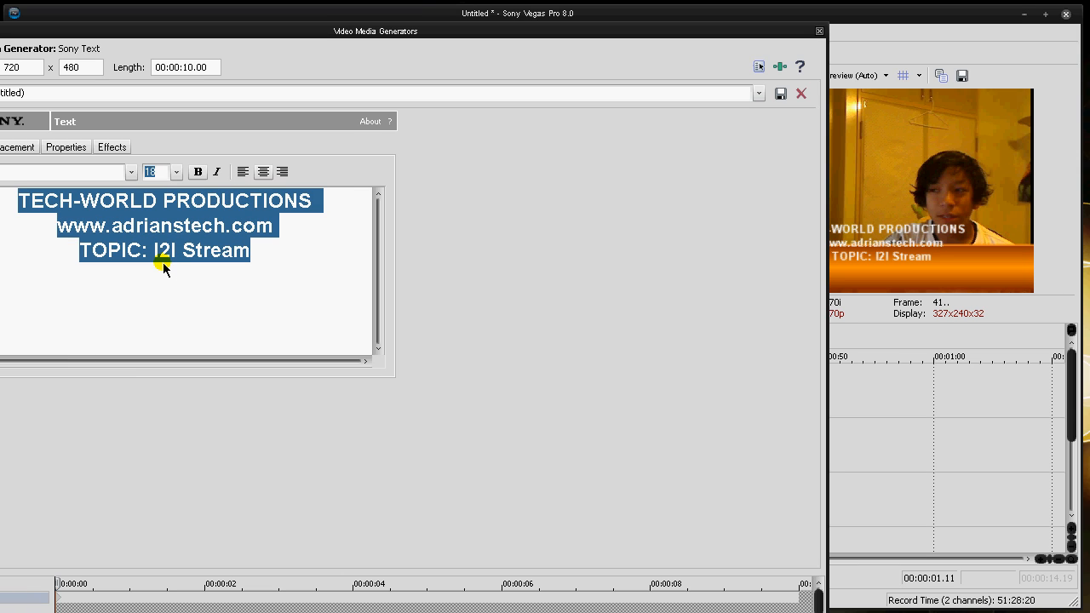
{"action": "left_click", "coordinate": [15, 147]}
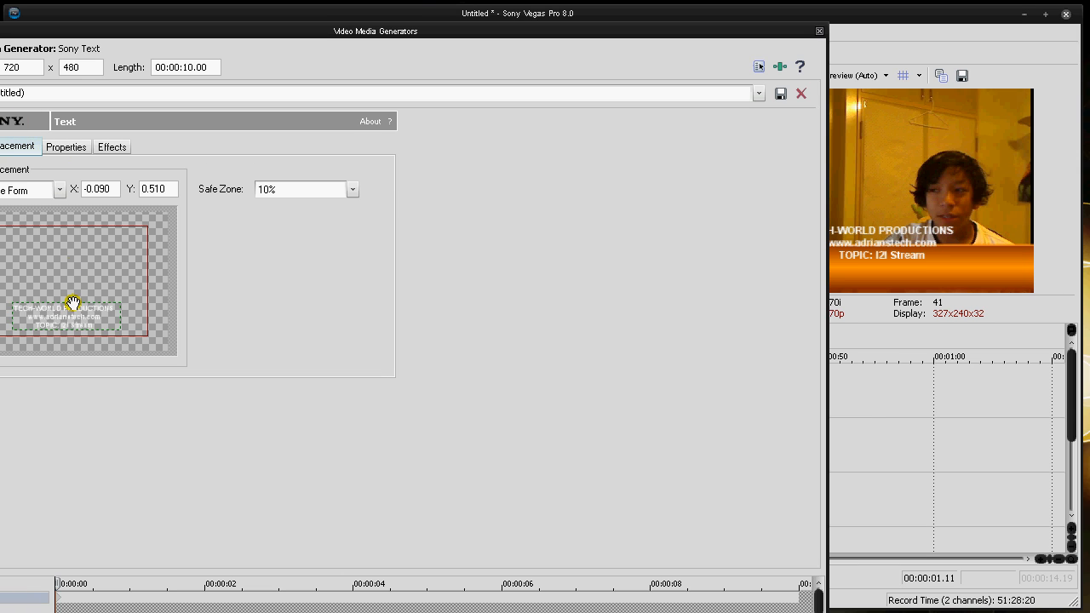
{"action": "left_click_drag", "start_coordinate": [72, 302], "coordinate": [54, 328]}
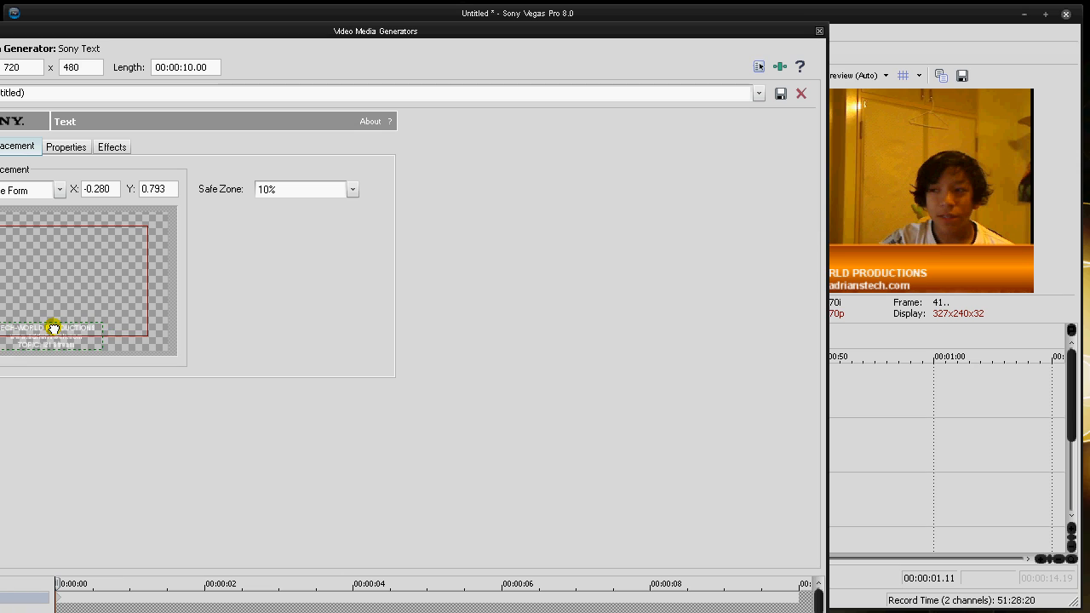
{"action": "left_click_drag", "start_coordinate": [53, 329], "coordinate": [39, 327]}
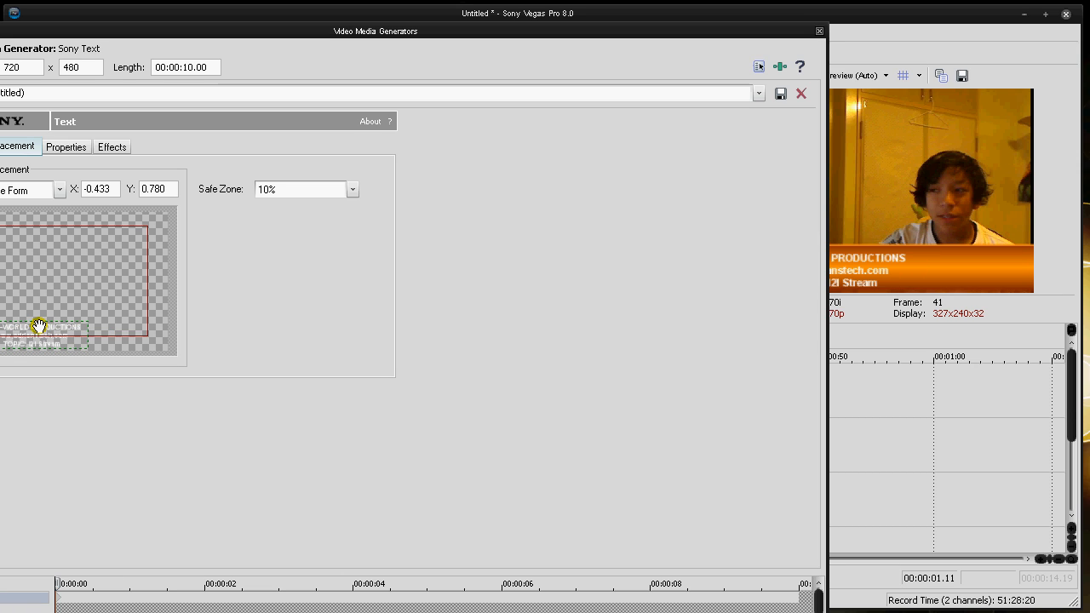
{"action": "mouse_move", "coordinate": [7, 294]}
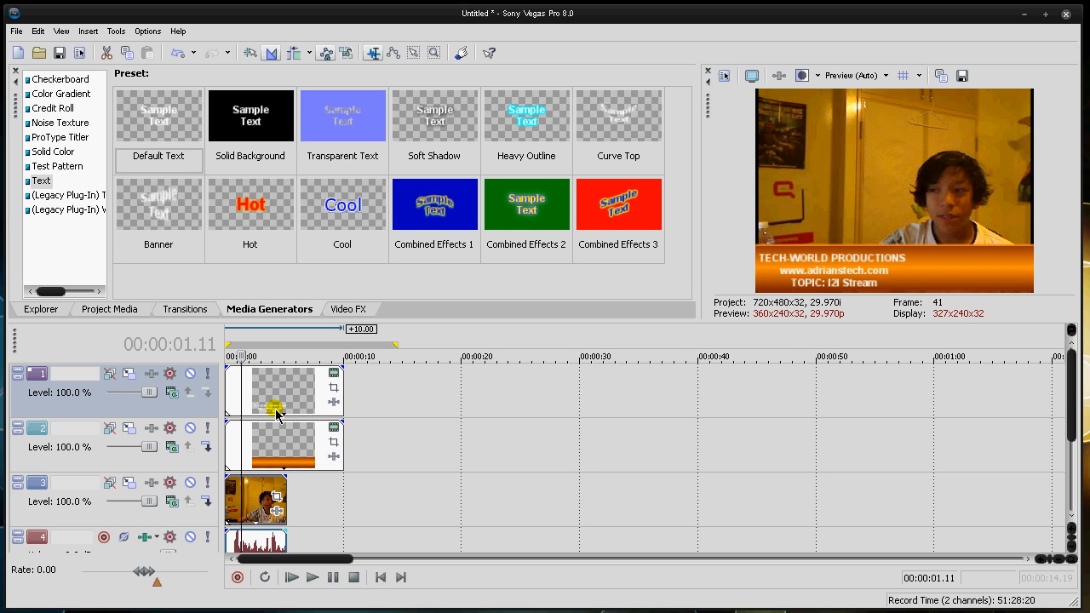
{"action": "mouse_move", "coordinate": [796, 345]}
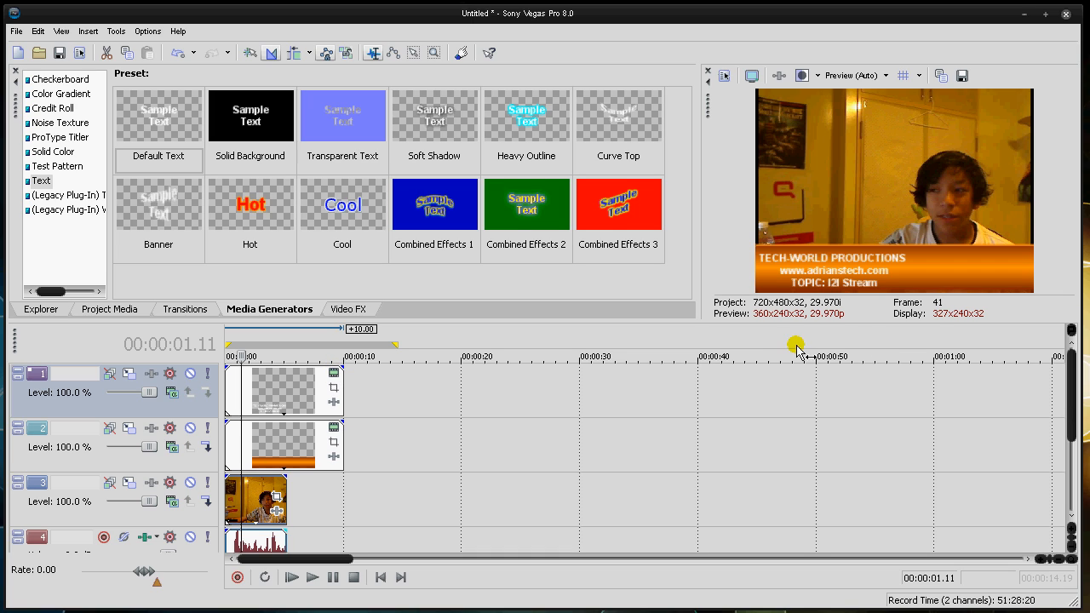
{"action": "left_click", "coordinate": [309, 578]}
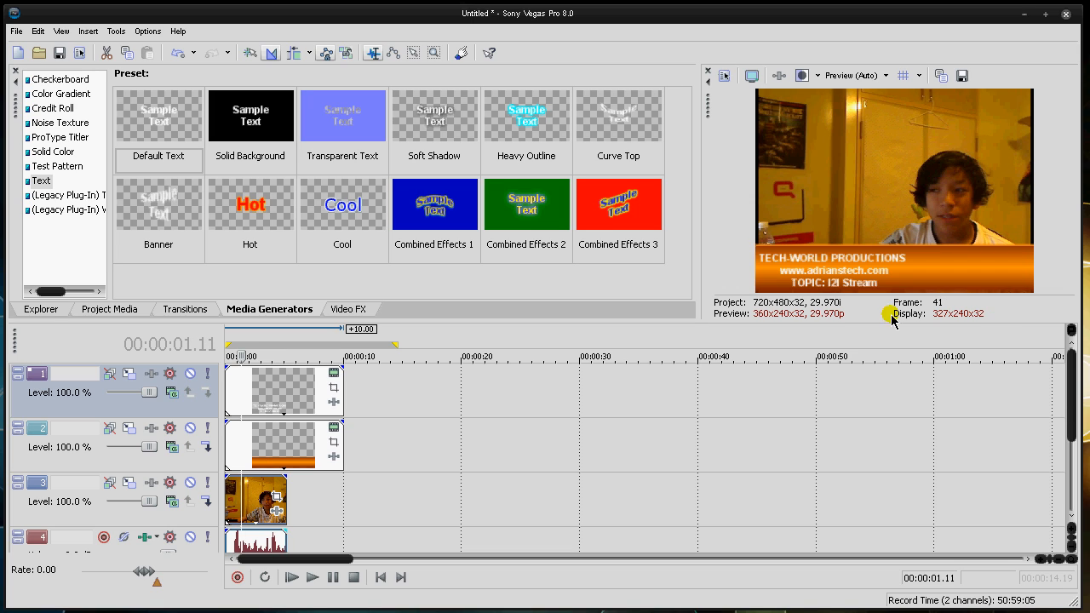
{"action": "mouse_move", "coordinate": [283, 310]}
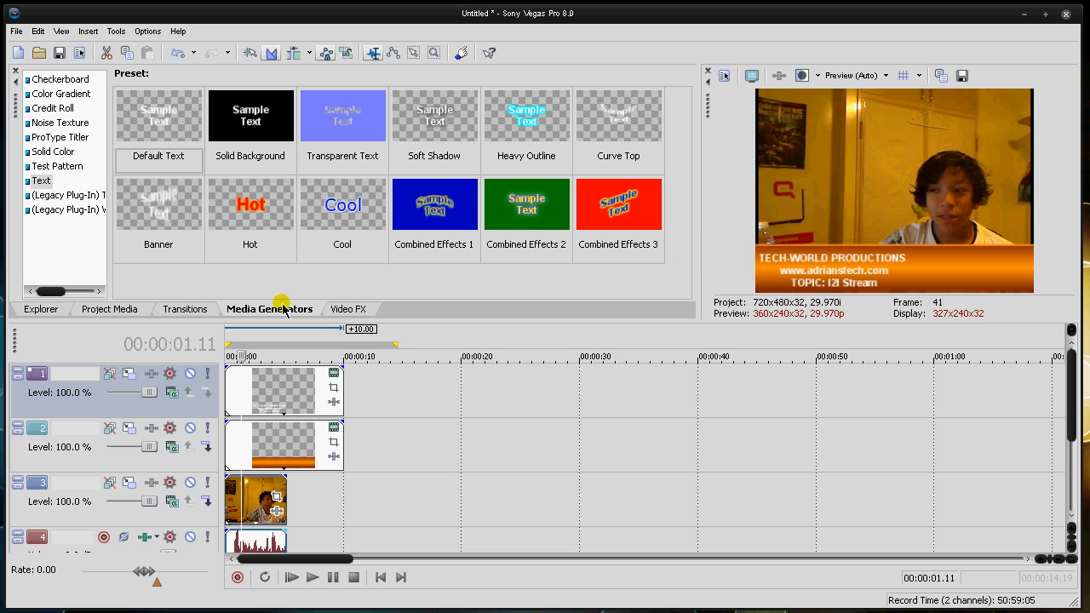
{"action": "left_click", "coordinate": [60, 93]}
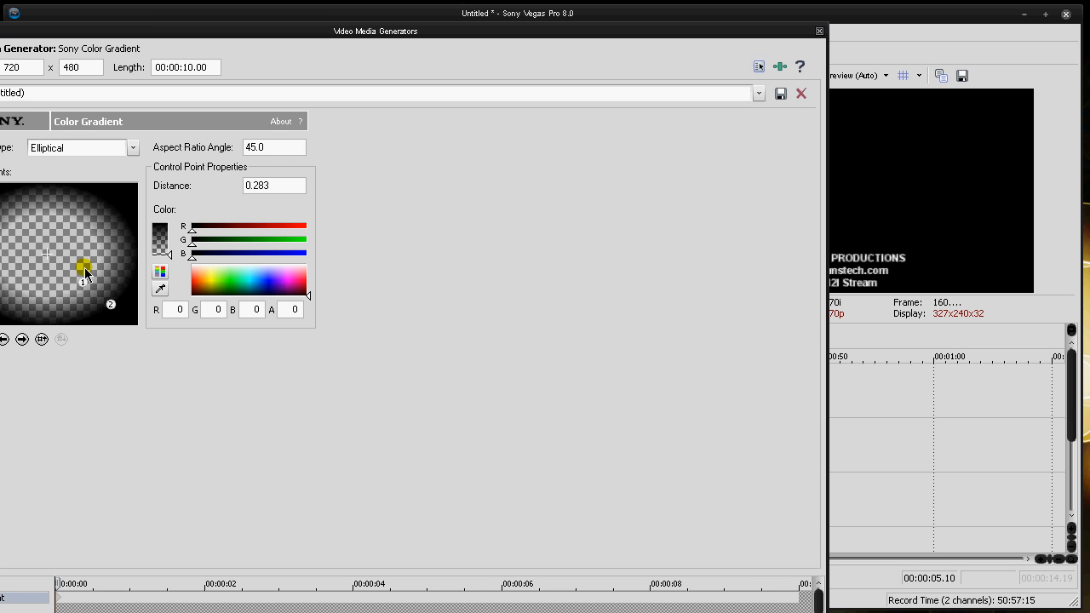
Adjust the gradient control points into a blue-green-red blend and refresh the preview
{"action": "left_click_drag", "start_coordinate": [84, 266], "coordinate": [67, 253]}
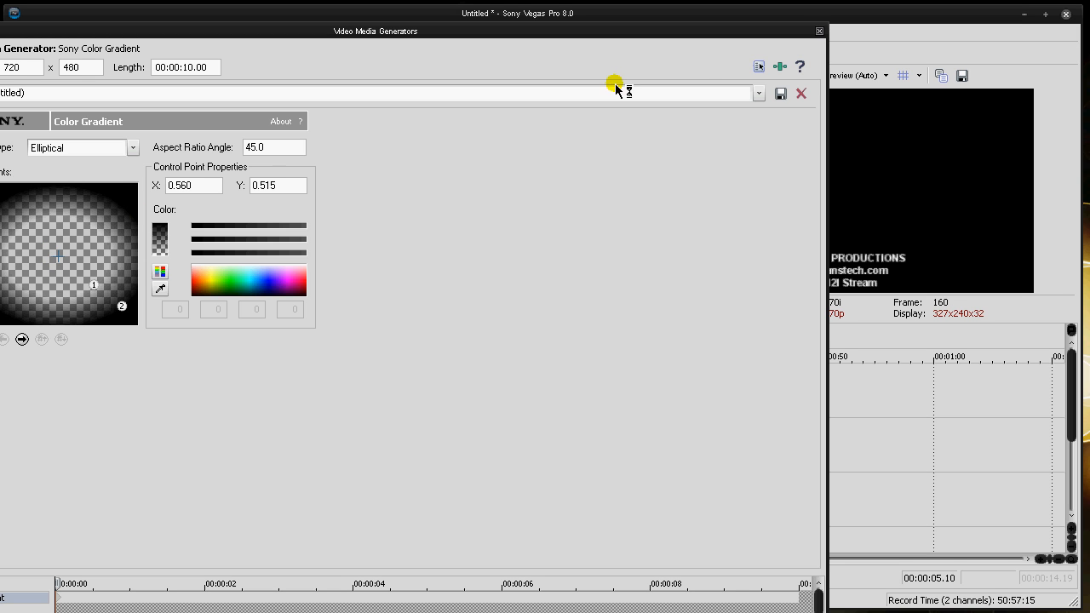
{"action": "left_click", "coordinate": [800, 93]}
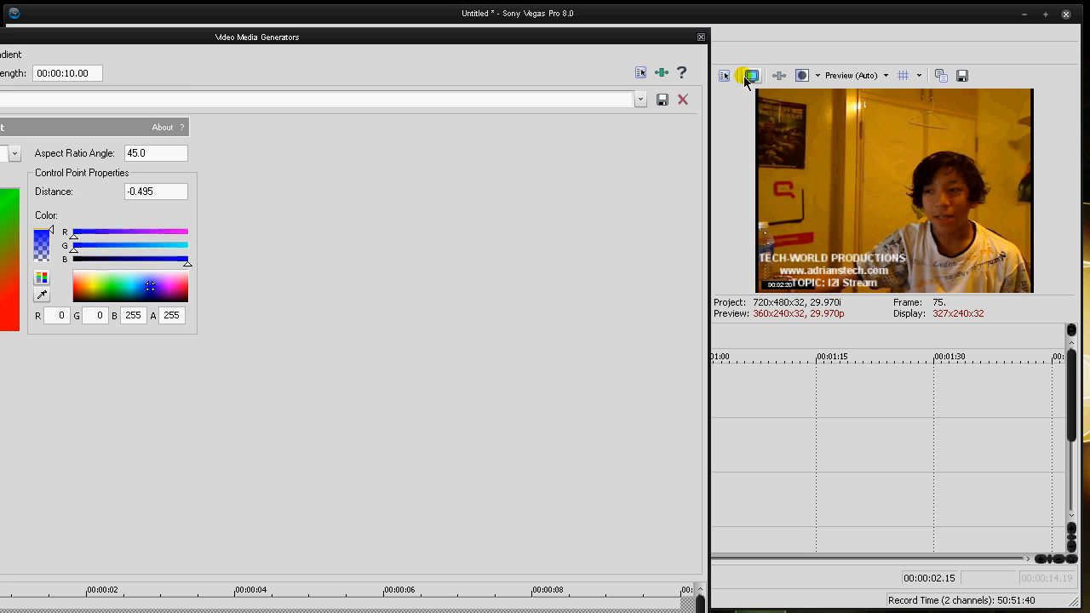
{"action": "left_click", "coordinate": [752, 75]}
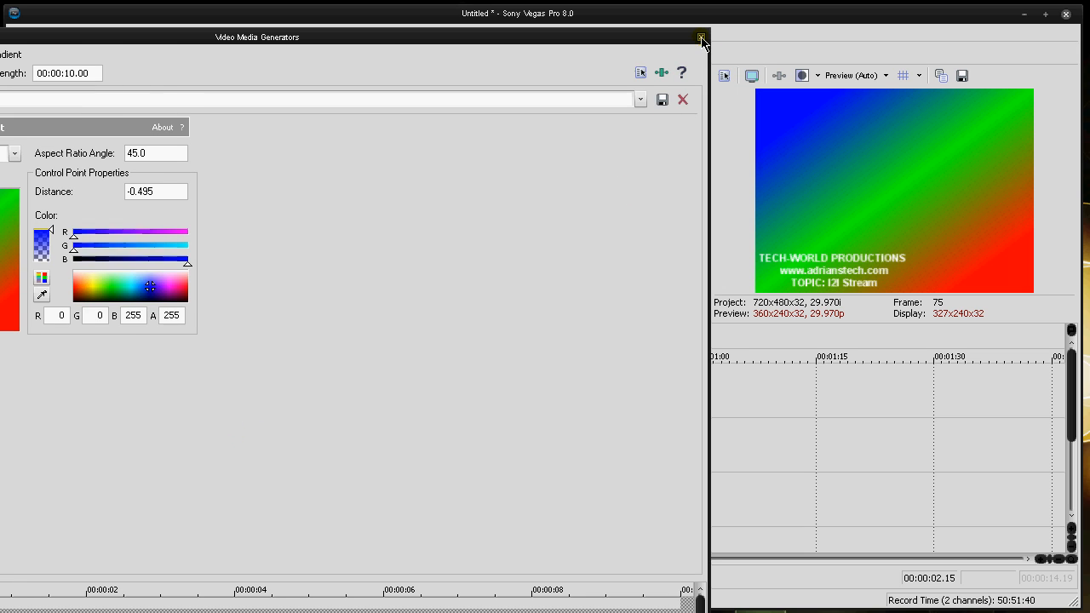
Close the gradient settings and scroll the Color Gradient presets toward Fancy Wooden Board
{"action": "left_click", "coordinate": [698, 34]}
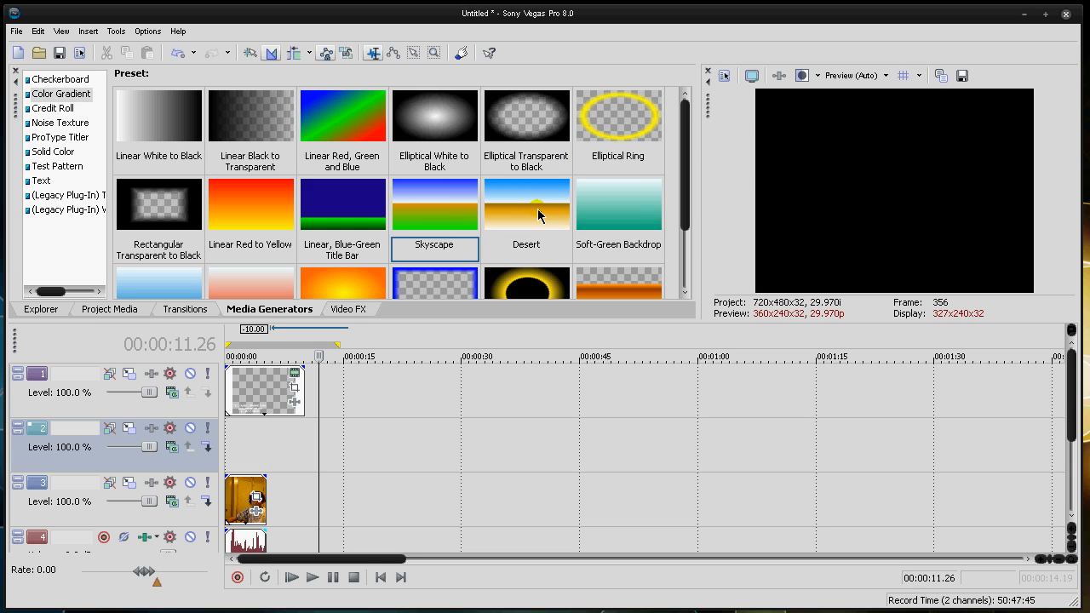
{"action": "scroll", "scroll_direction": "down", "scroll_amount": 3}
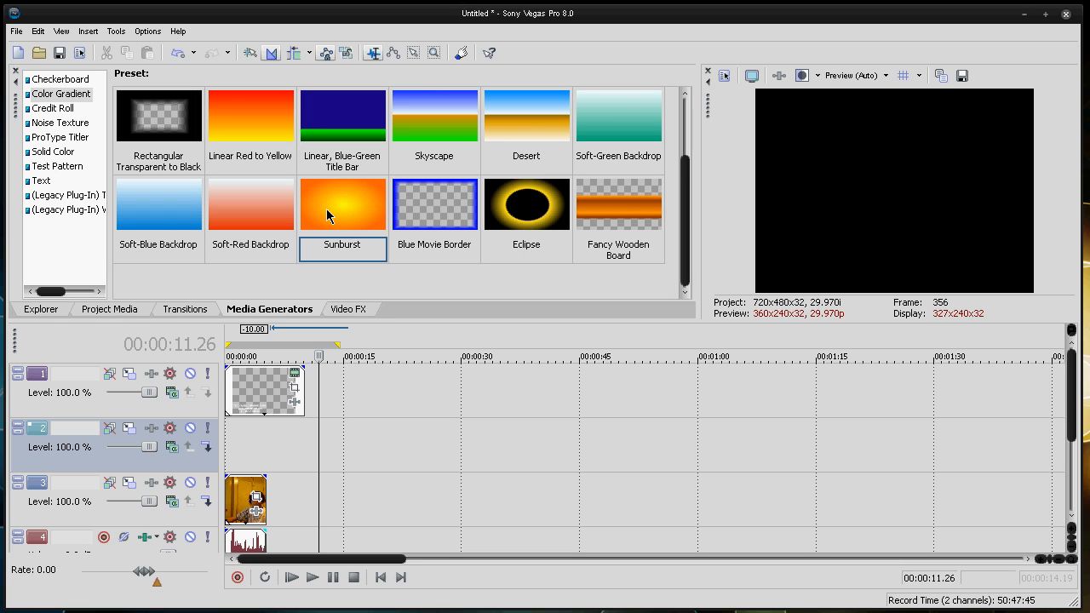
{"action": "mouse_move", "coordinate": [175, 233]}
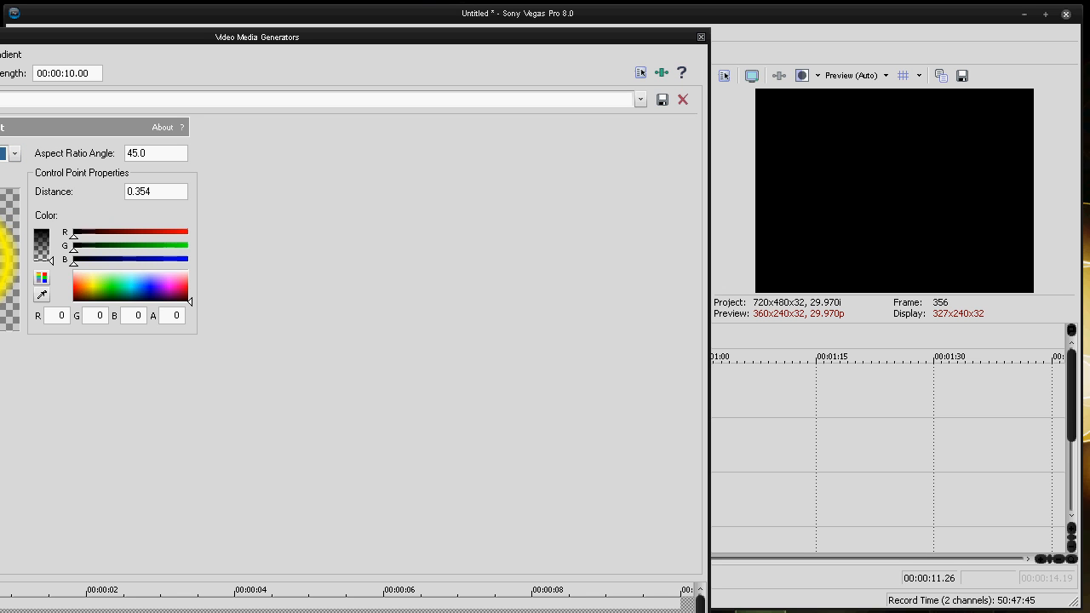
{"action": "mouse_move", "coordinate": [109, 297]}
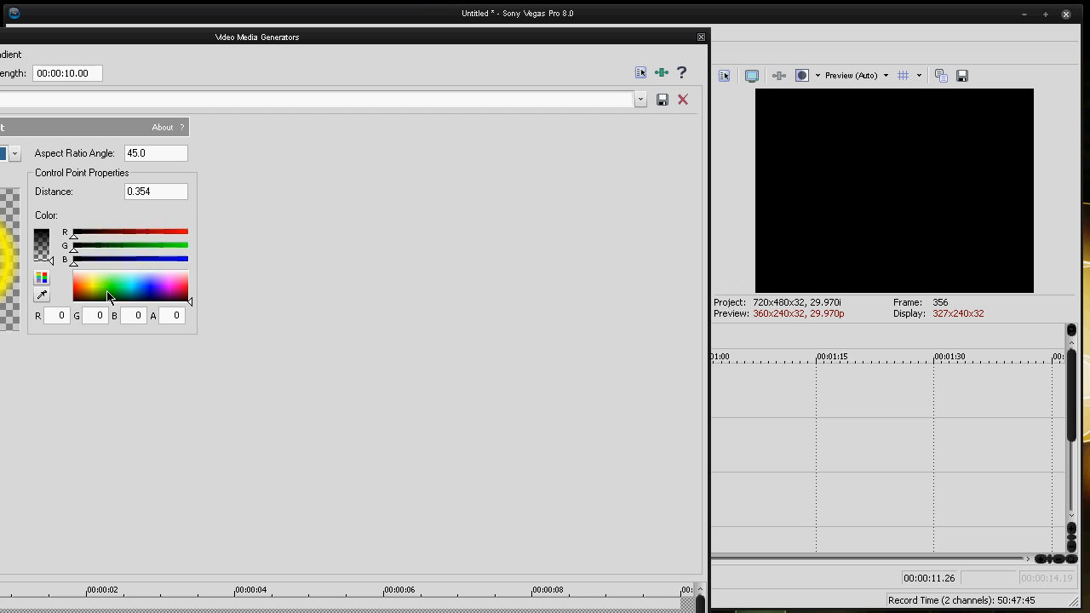
Set the gradient control point colour to white (255,255,255) and close the dialog
{"action": "left_click", "coordinate": [124, 278]}
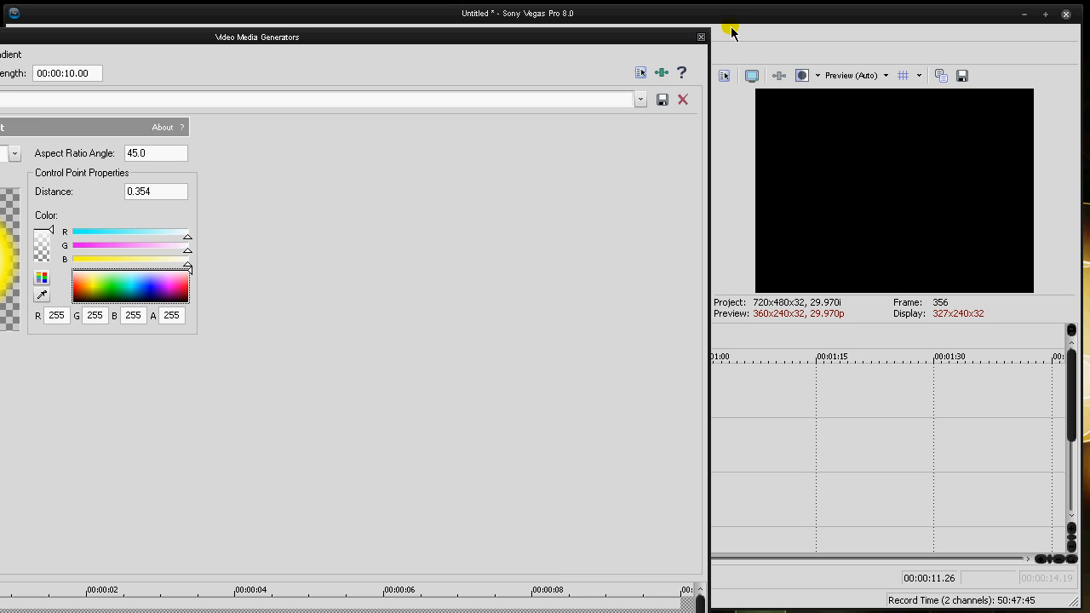
{"action": "left_click", "coordinate": [701, 37]}
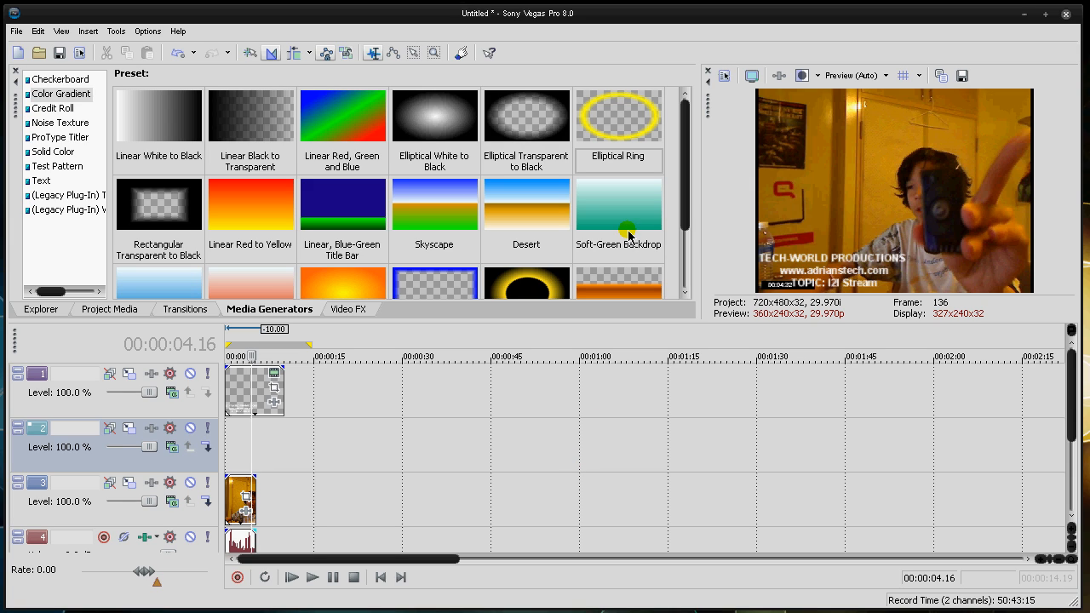
{"action": "mouse_move", "coordinate": [666, 224]}
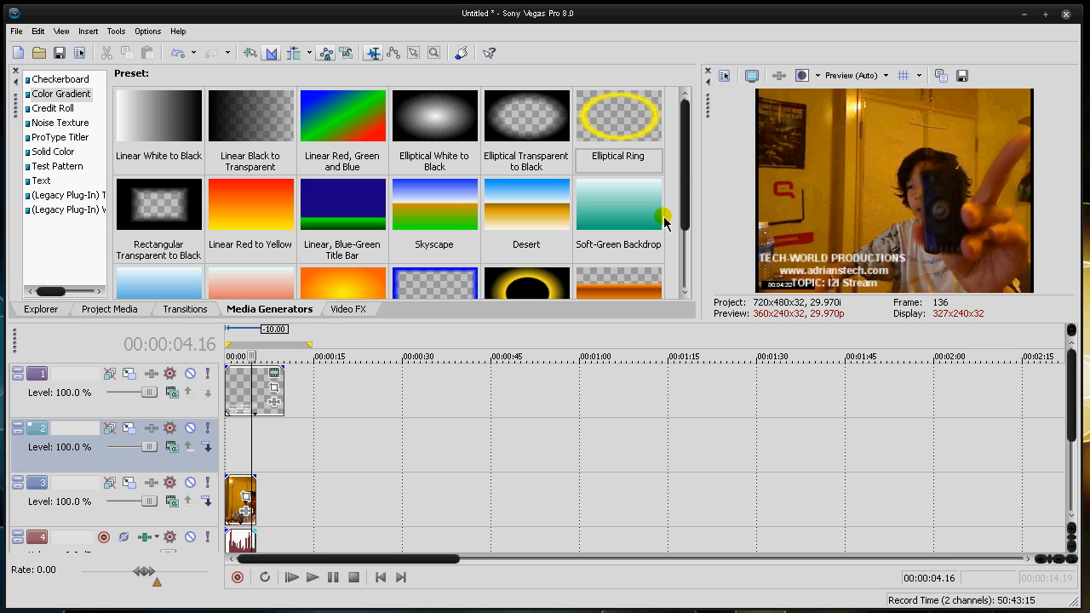
{"action": "mouse_move", "coordinate": [794, 139]}
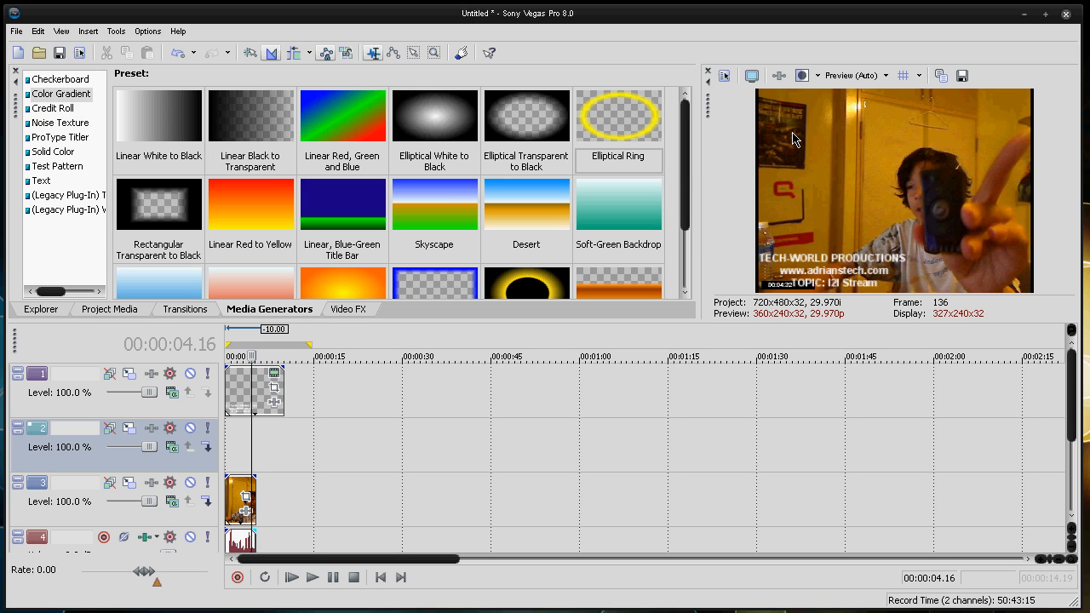